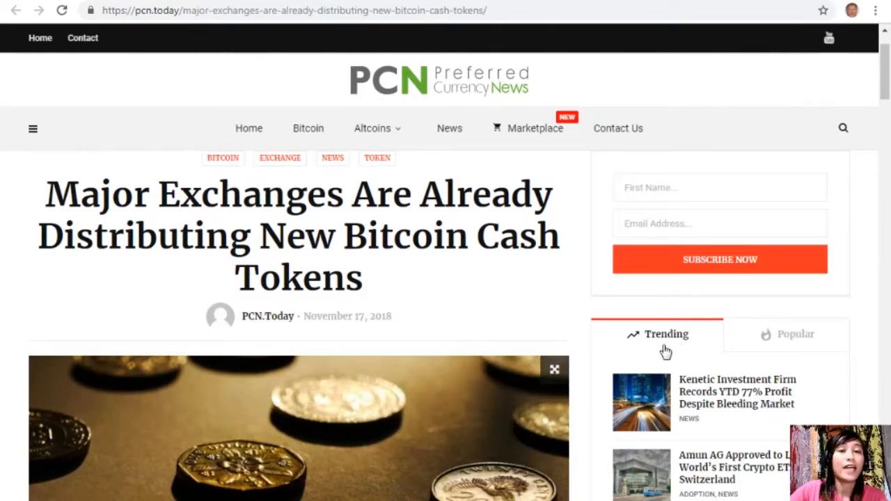
Scroll down the PreferredCurrency.News home page to the Subscribe Now section with PayPal and Coinbase options
{"action": "scroll", "scroll_direction": "down", "scroll_amount": 3}
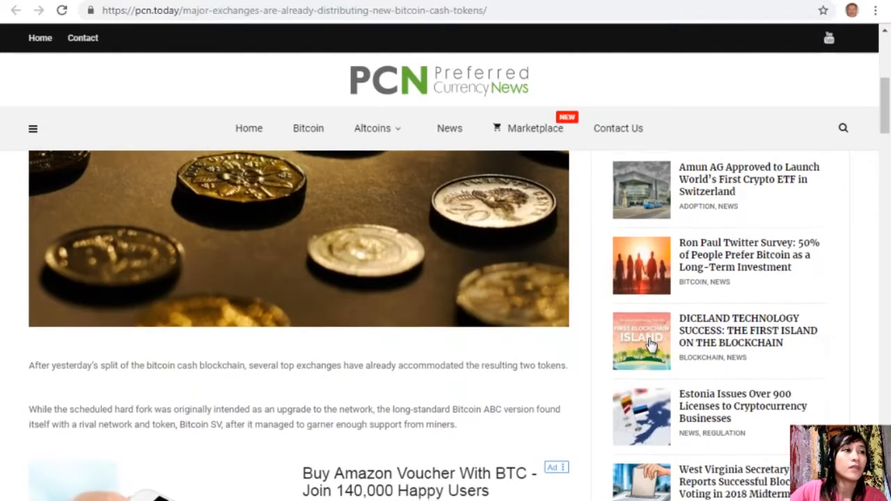
{"action": "scroll", "scroll_direction": "down", "scroll_amount": 3}
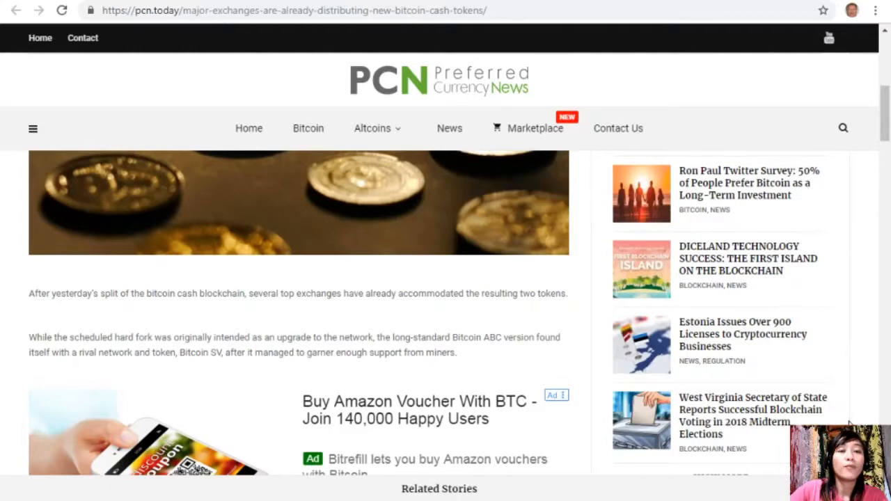
{"action": "scroll", "scroll_direction": "down", "scroll_amount": 3}
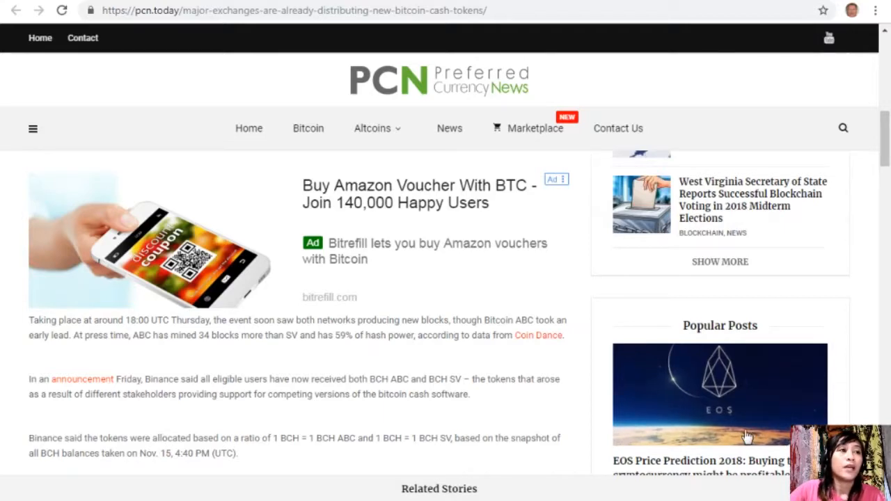
{"action": "mouse_move", "coordinate": [668, 304]}
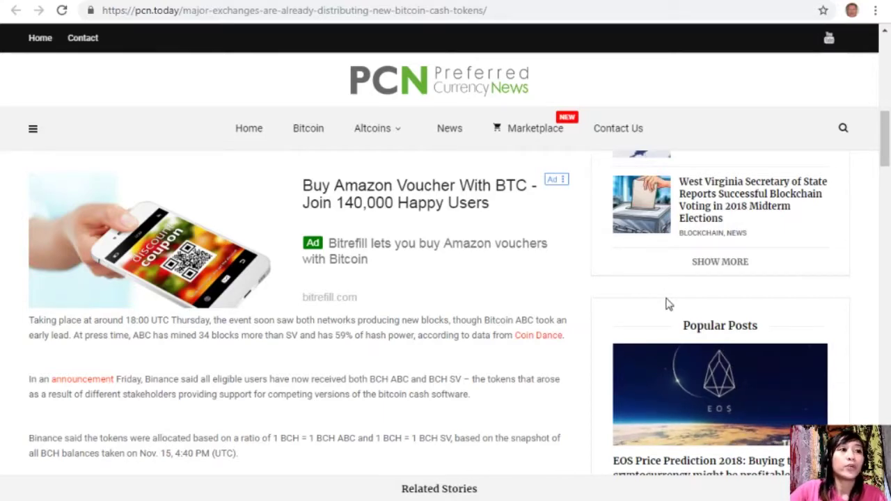
{"action": "scroll", "scroll_direction": "down", "scroll_amount": 3}
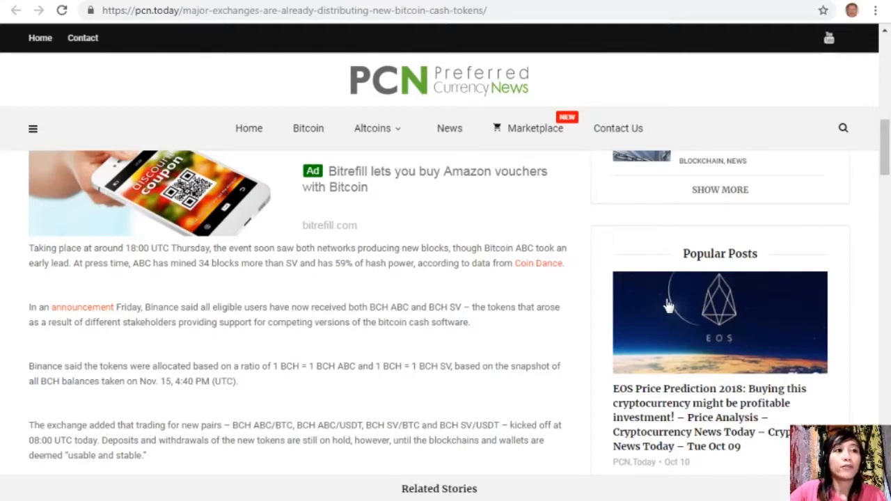
{"action": "mouse_move", "coordinate": [684, 355]}
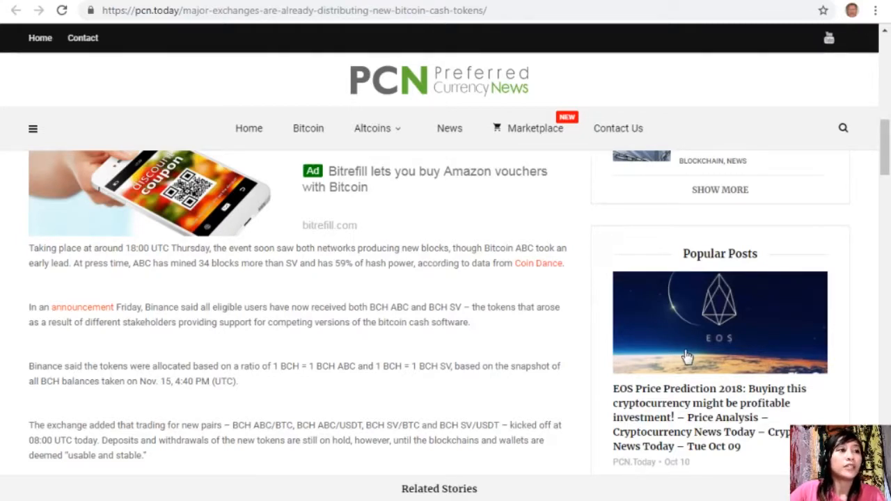
{"action": "scroll", "scroll_direction": "down", "scroll_amount": 3}
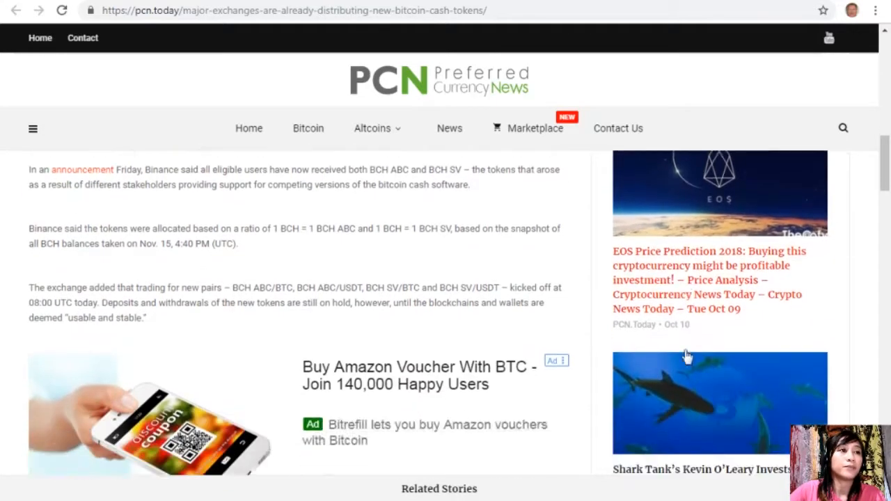
{"action": "scroll", "scroll_direction": "down", "scroll_amount": 3}
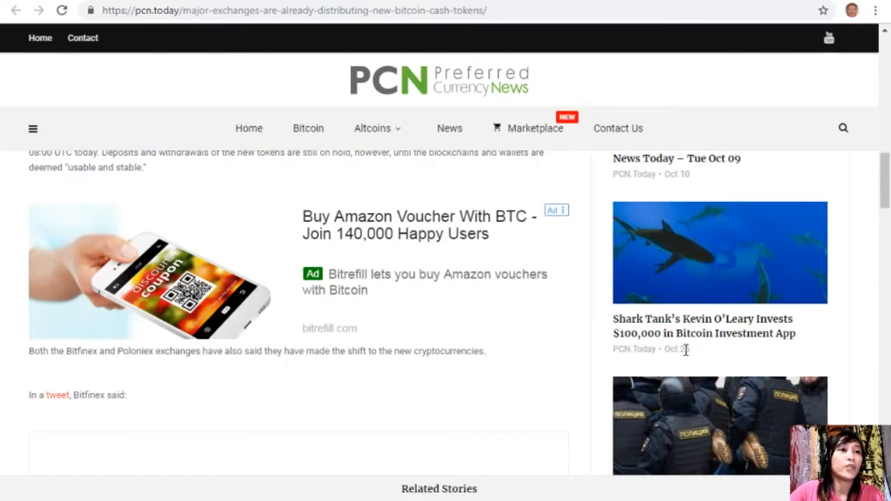
{"action": "scroll", "scroll_direction": "down", "scroll_amount": 3}
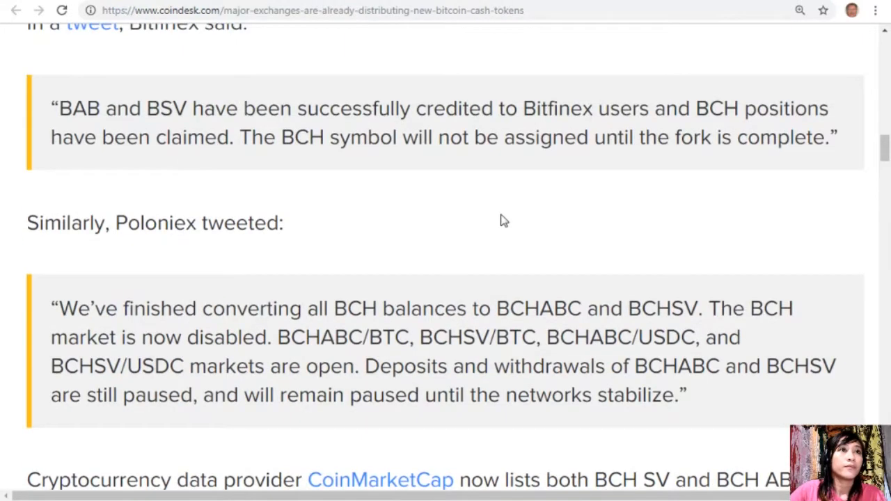
{"action": "scroll", "scroll_direction": "down", "scroll_amount": 3}
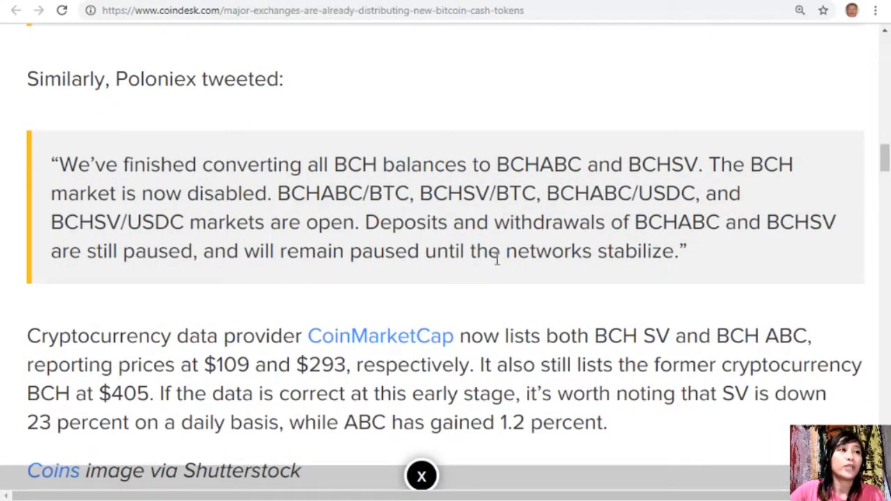
{"action": "mouse_move", "coordinate": [476, 298]}
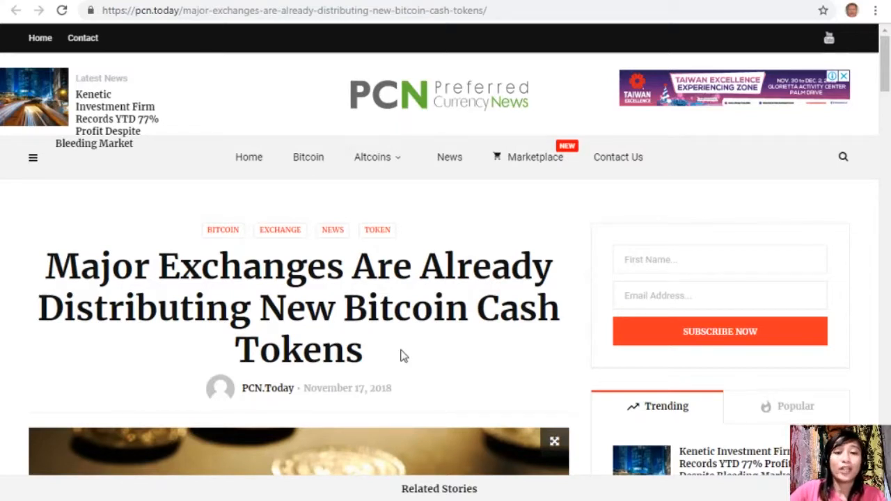
{"action": "mouse_move", "coordinate": [259, 292]}
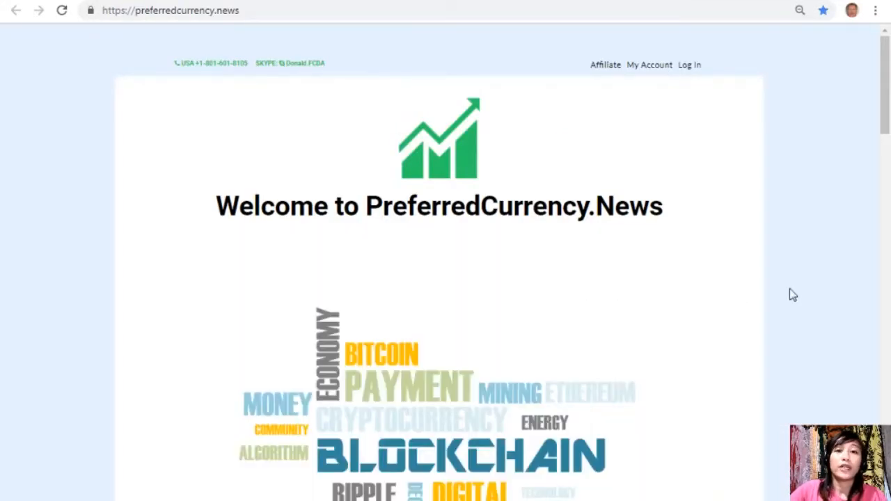
{"action": "mouse_move", "coordinate": [804, 235]}
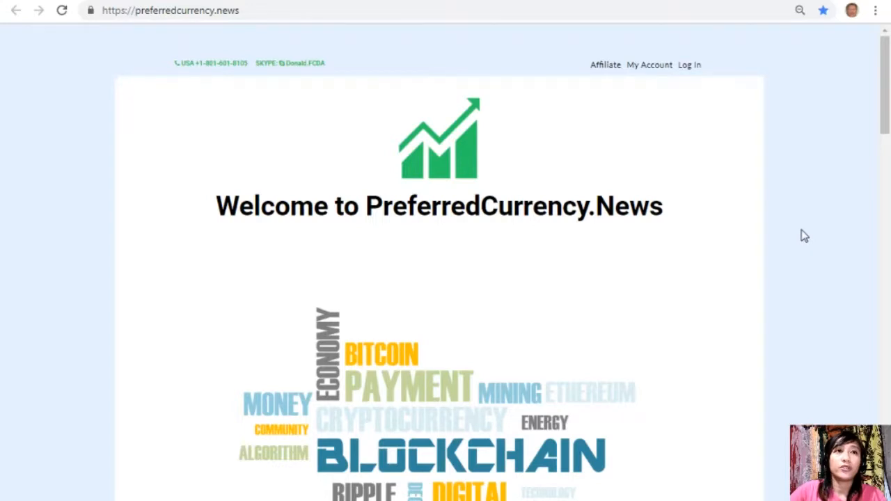
{"action": "scroll", "scroll_direction": "down", "scroll_amount": 3}
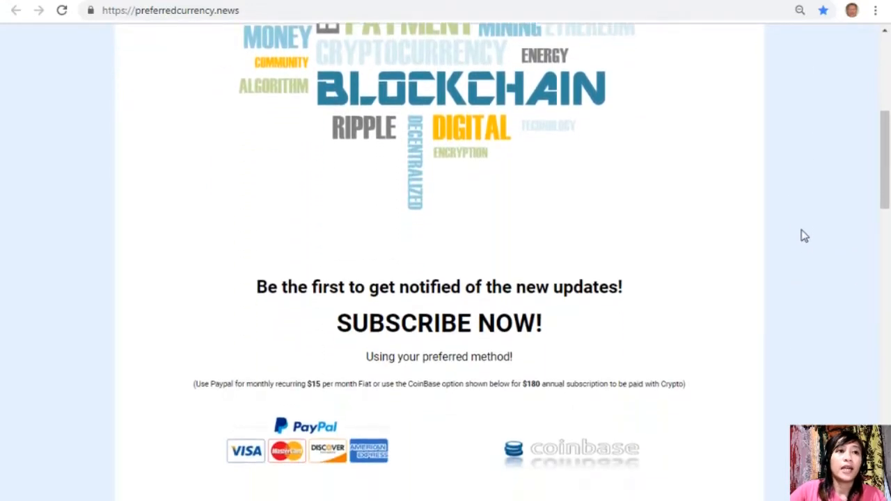
{"action": "scroll", "scroll_direction": "down", "scroll_amount": 3}
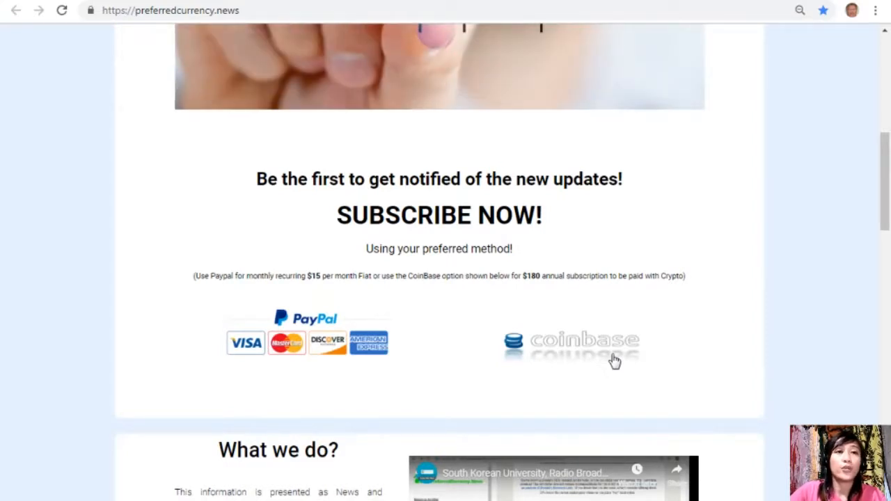
{"action": "mouse_move", "coordinate": [145, 36]}
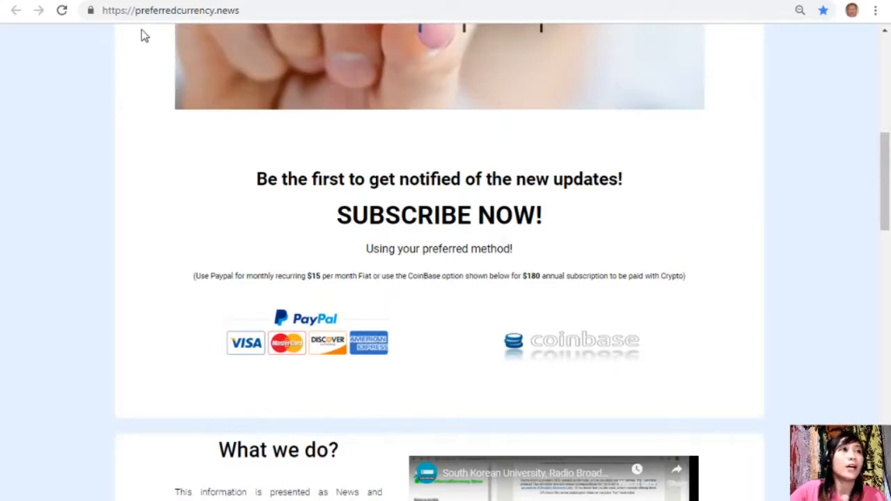
Scroll through the archived 18 November 2018 newsletter to the Telegram and EOS alerts section
{"action": "scroll", "scroll_direction": "up", "scroll_amount": 3}
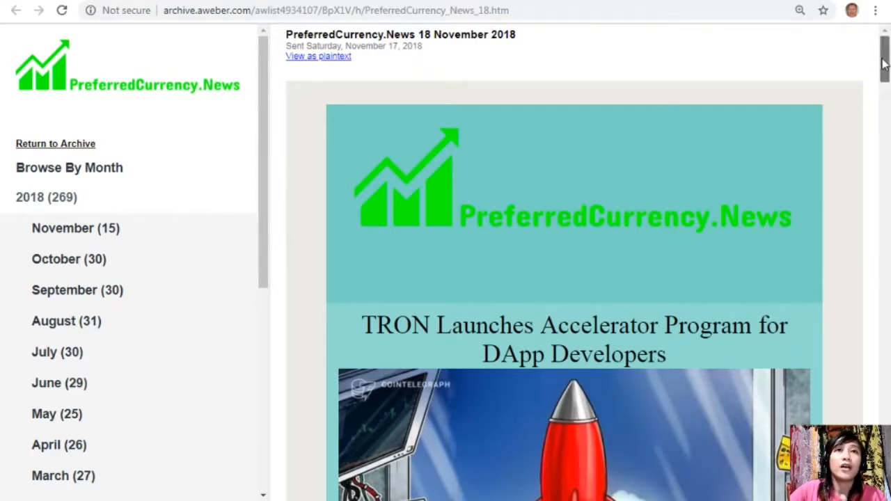
{"action": "scroll", "scroll_direction": "down", "scroll_amount": 3}
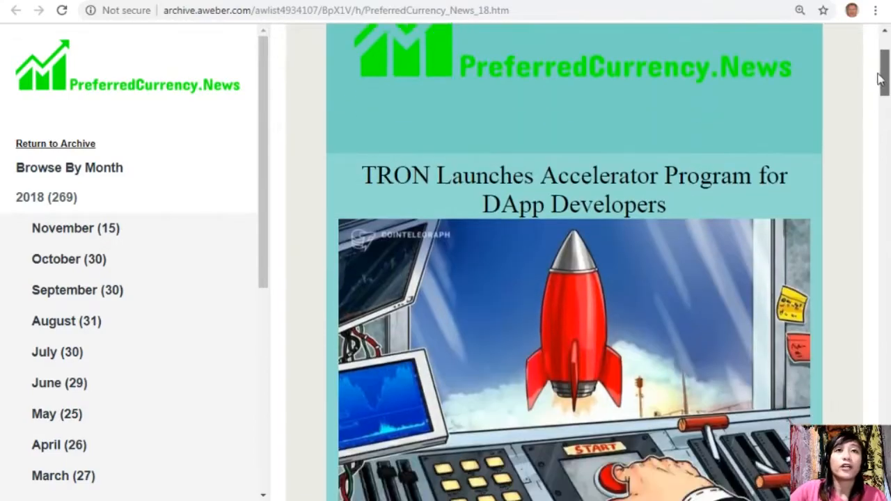
{"action": "scroll", "scroll_direction": "down", "scroll_amount": 3}
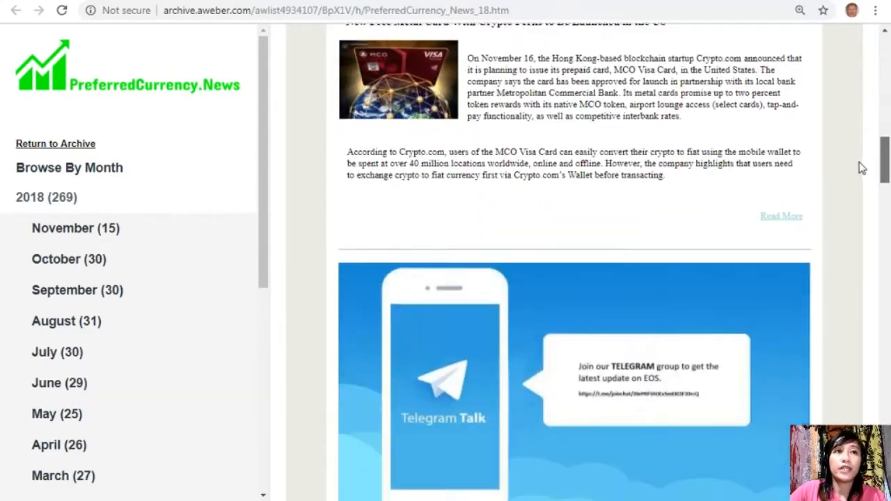
{"action": "scroll", "scroll_direction": "down", "scroll_amount": 3}
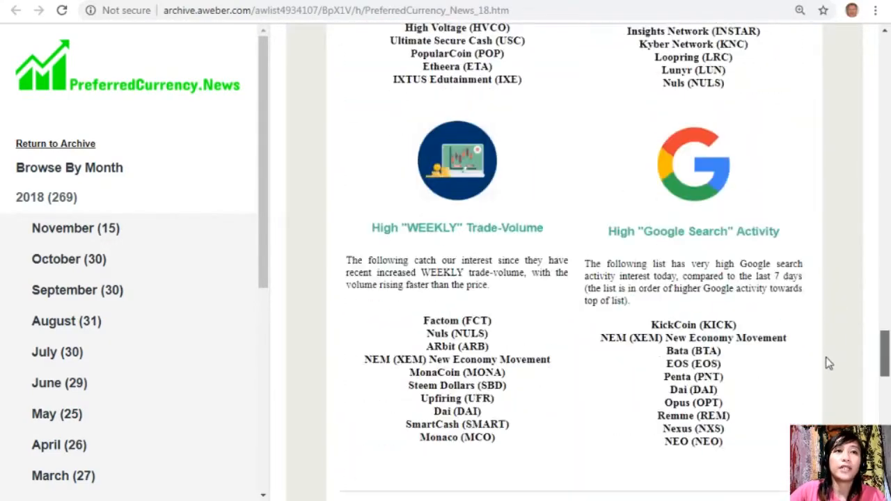
{"action": "scroll", "scroll_direction": "down", "scroll_amount": 3}
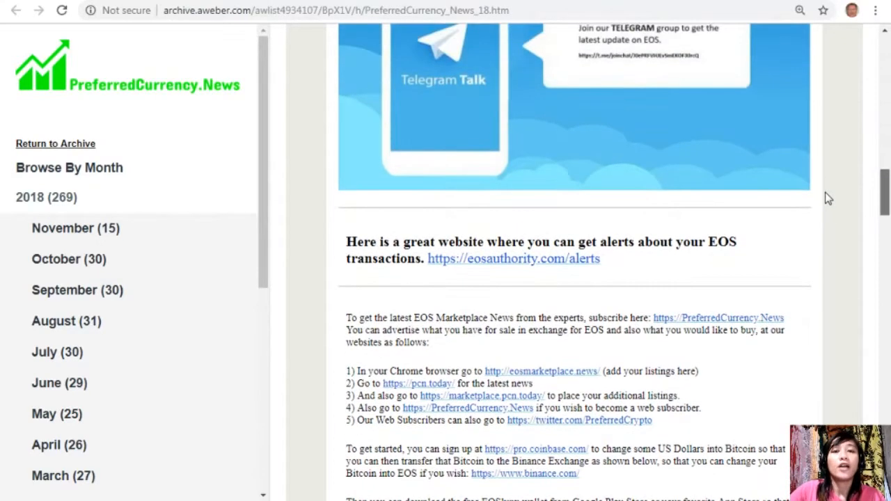
{"action": "scroll", "scroll_direction": "up", "scroll_amount": 3}
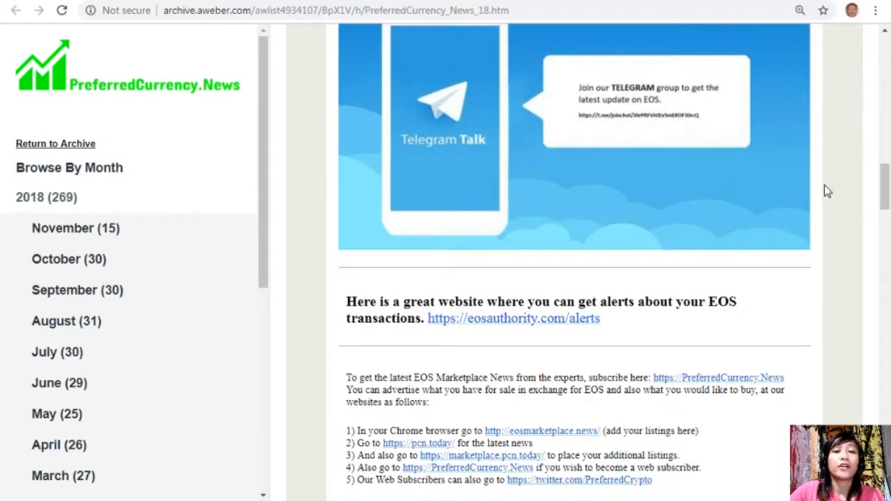
{"action": "mouse_move", "coordinate": [818, 185]}
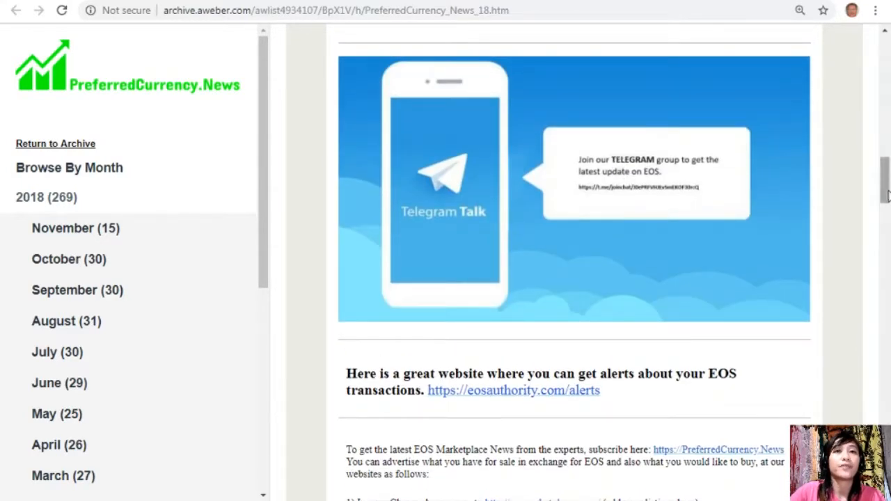
{"action": "scroll", "scroll_direction": "down", "scroll_amount": 3}
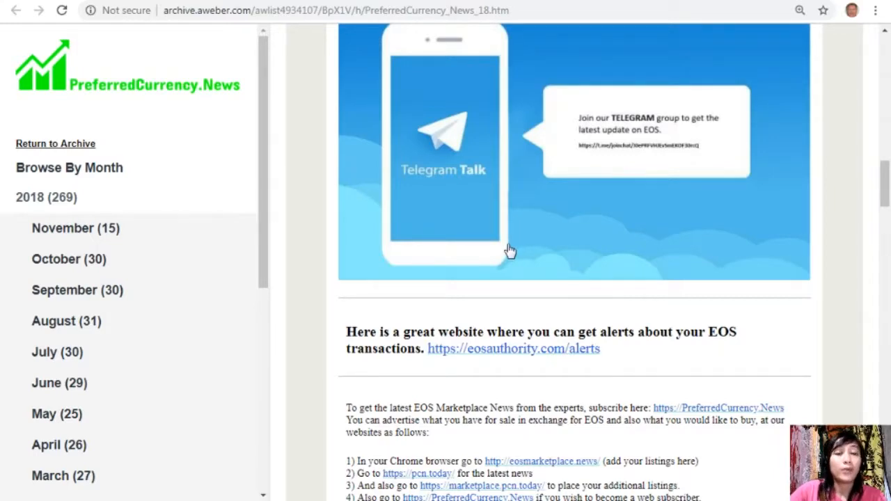
Follow the newsletter link to the EOS Authority account transaction alerts page
{"action": "left_click", "coordinate": [512, 347]}
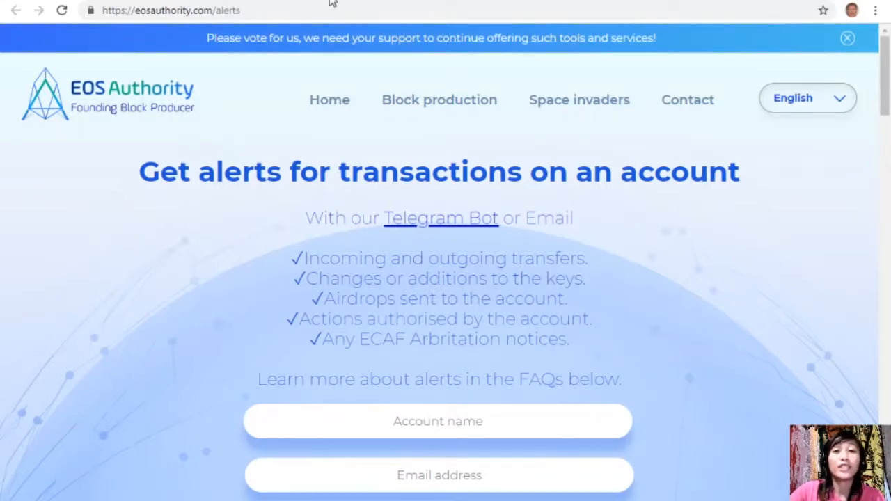
Return to the newsletter and scroll to the numbered list of five EOS Marketplace websites
{"action": "left_click", "coordinate": [436, 423]}
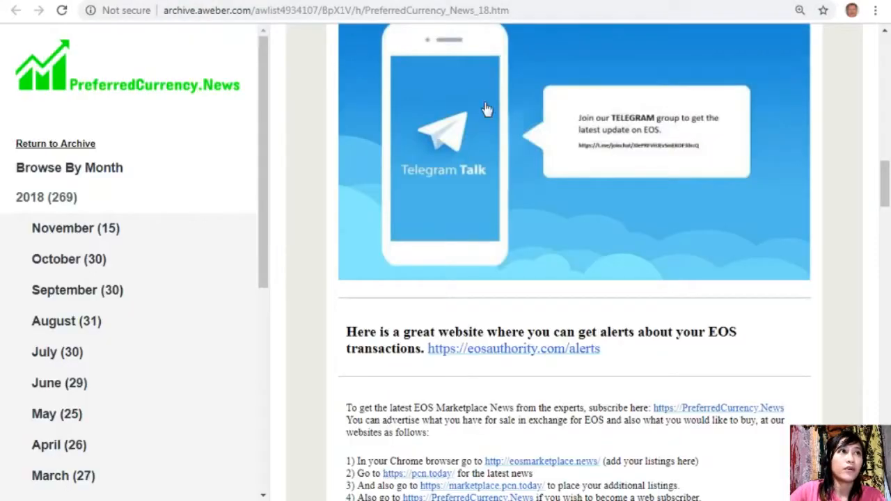
{"action": "scroll", "scroll_direction": "down", "scroll_amount": 3}
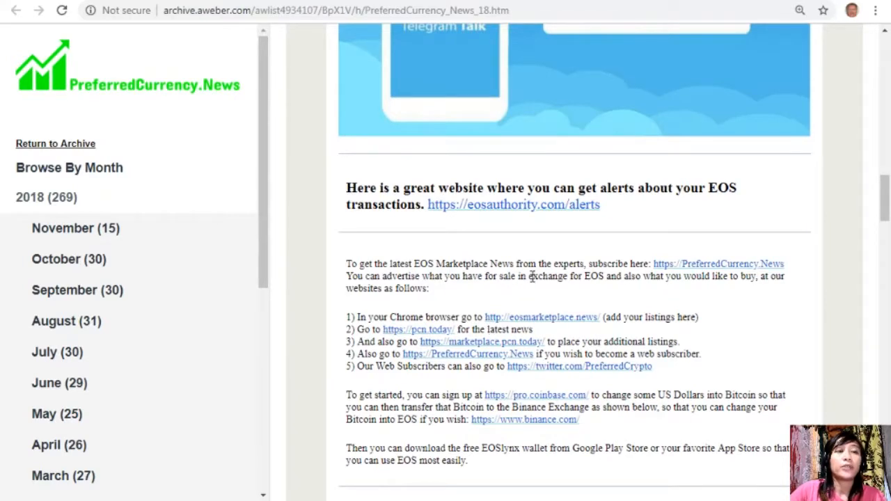
{"action": "mouse_move", "coordinate": [557, 281]}
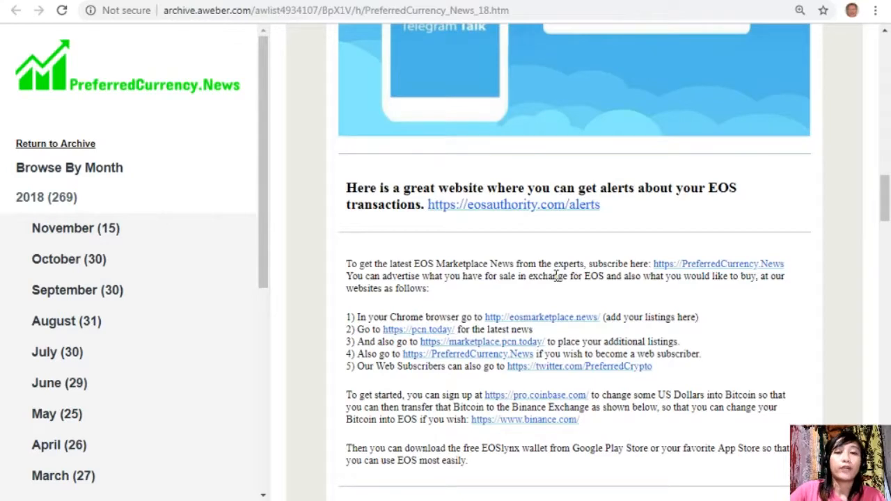
{"action": "mouse_move", "coordinate": [501, 284]}
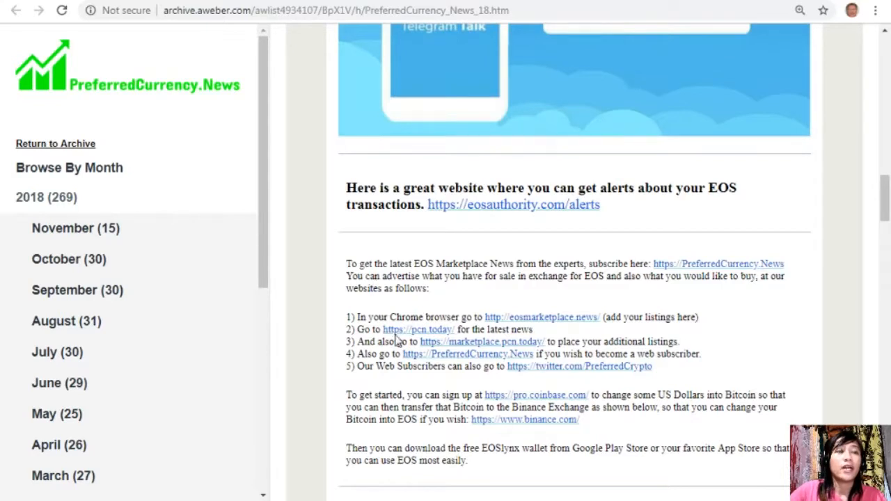
{"action": "mouse_move", "coordinate": [446, 328]}
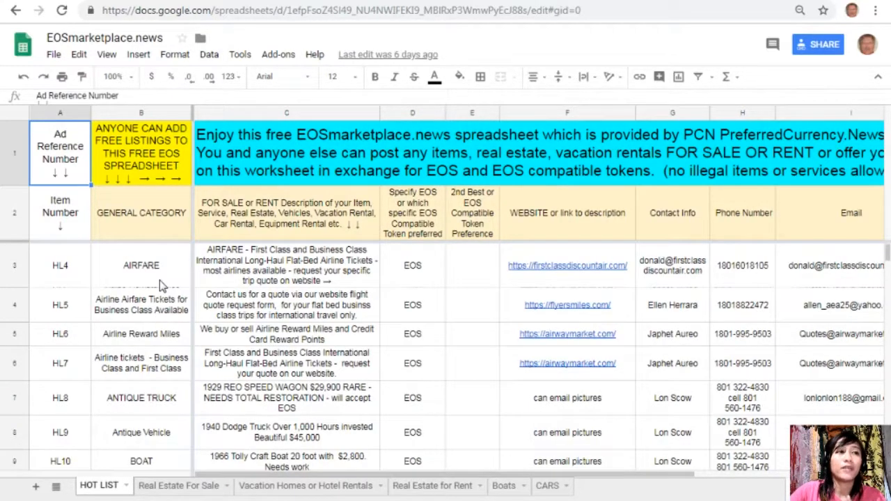
Select the AIRFARE and GENERAL CATEGORY cells on the EOSmarketplace.news HOT LIST tab
{"action": "left_click", "coordinate": [141, 266]}
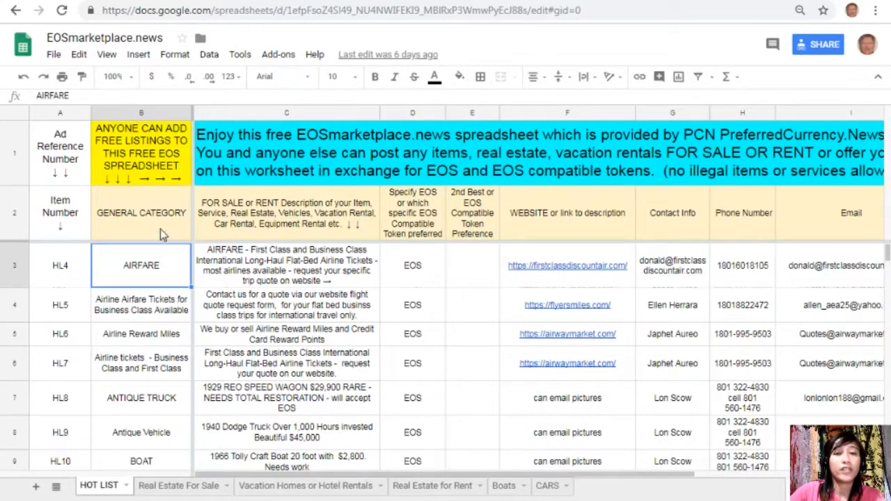
{"action": "left_click", "coordinate": [142, 111]}
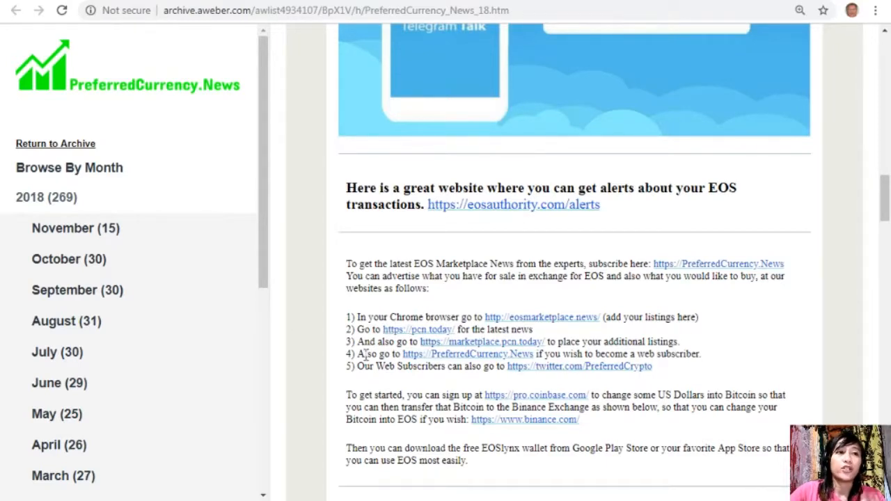
{"action": "mouse_move", "coordinate": [469, 355]}
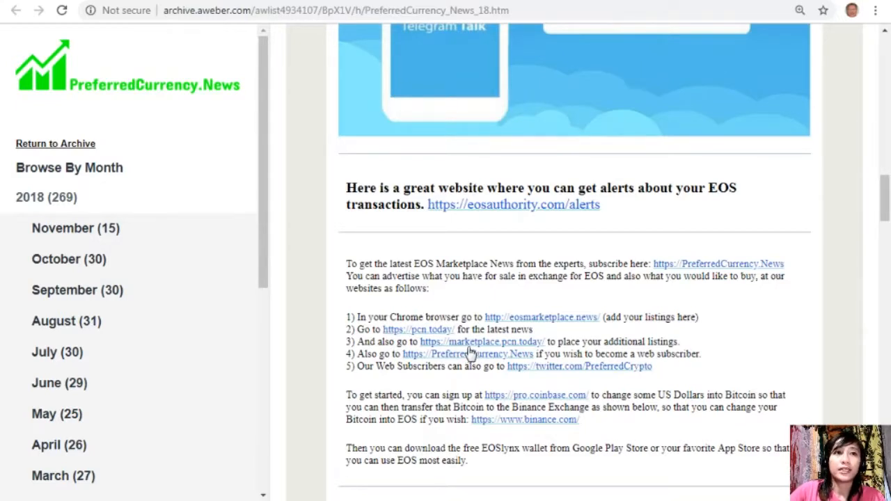
{"action": "mouse_move", "coordinate": [472, 368]}
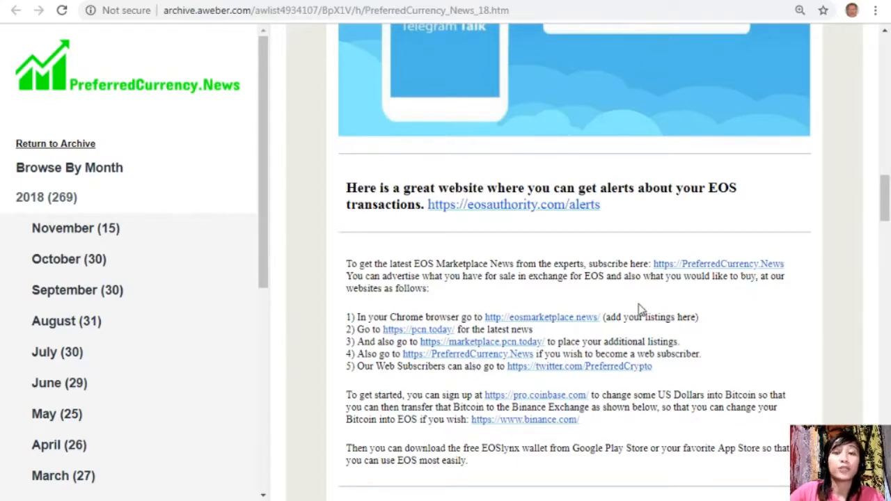
{"action": "mouse_move", "coordinate": [829, 360]}
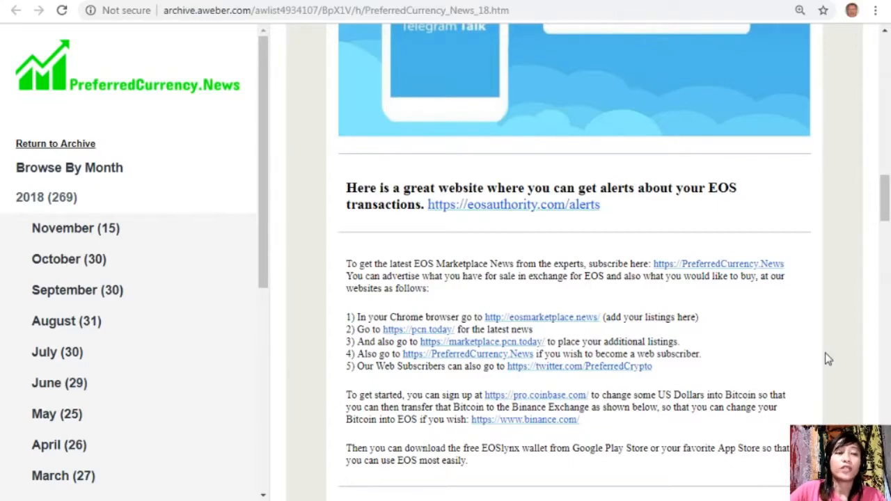
Scroll down to the advertising note, free-token offer and ATTENTION IMPORTANT paragraph
{"action": "scroll", "scroll_direction": "down", "scroll_amount": 3}
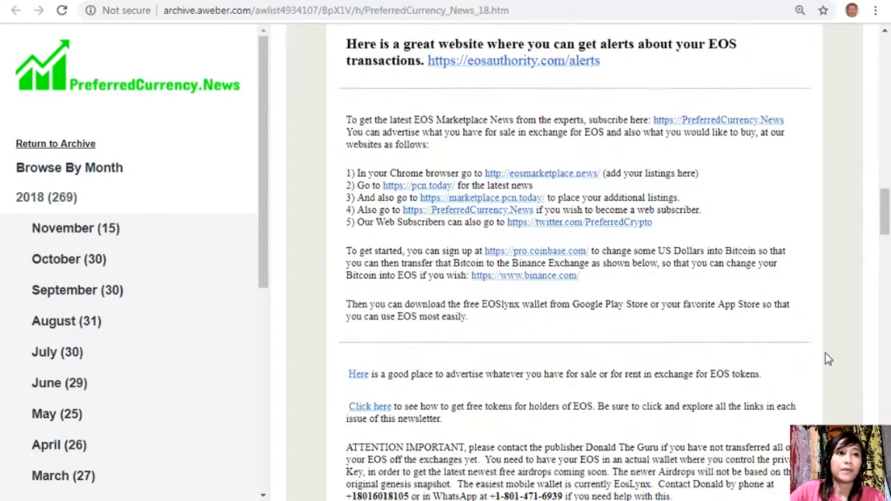
{"action": "scroll", "scroll_direction": "down", "scroll_amount": 3}
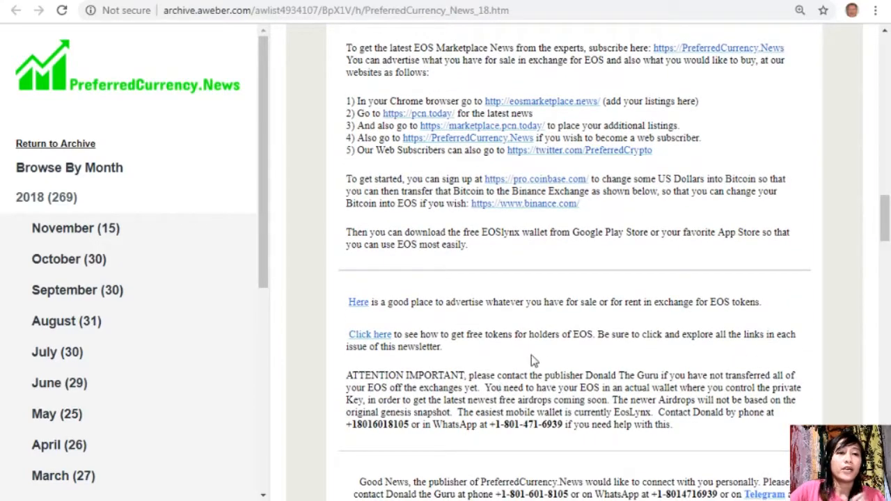
{"action": "mouse_move", "coordinate": [543, 354]}
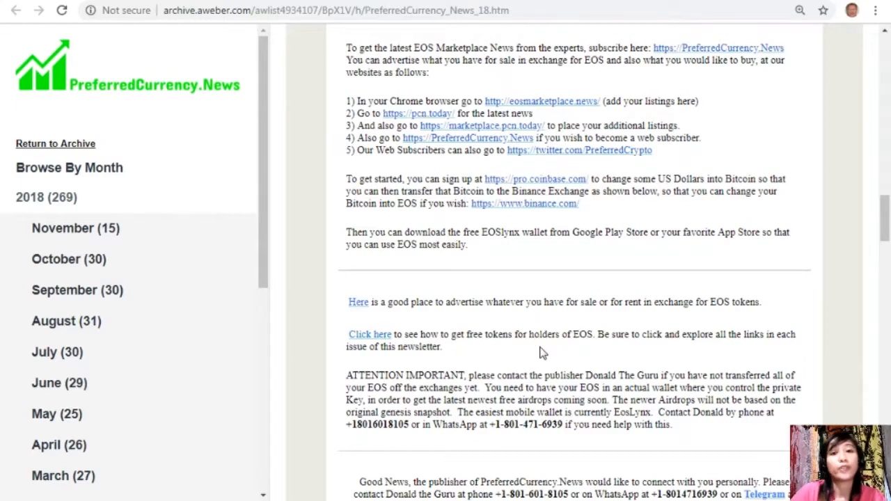
{"action": "mouse_move", "coordinate": [462, 387]}
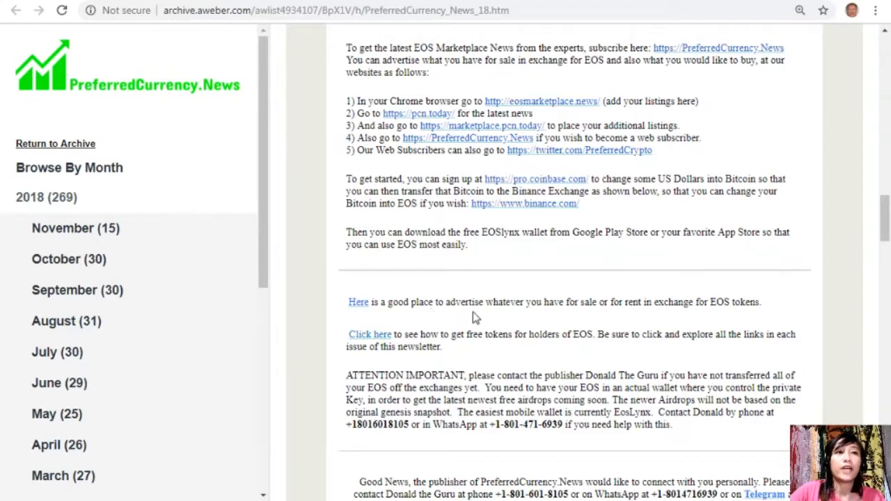
{"action": "mouse_move", "coordinate": [482, 317]}
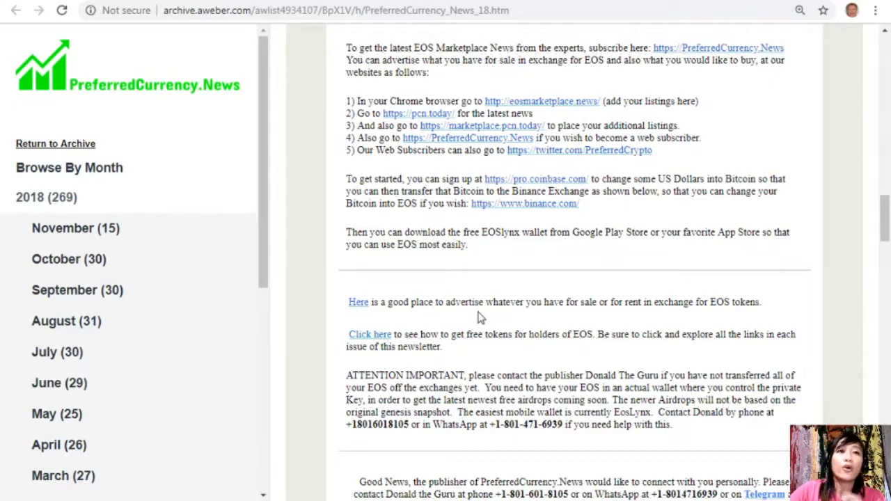
{"action": "mouse_move", "coordinate": [561, 322]}
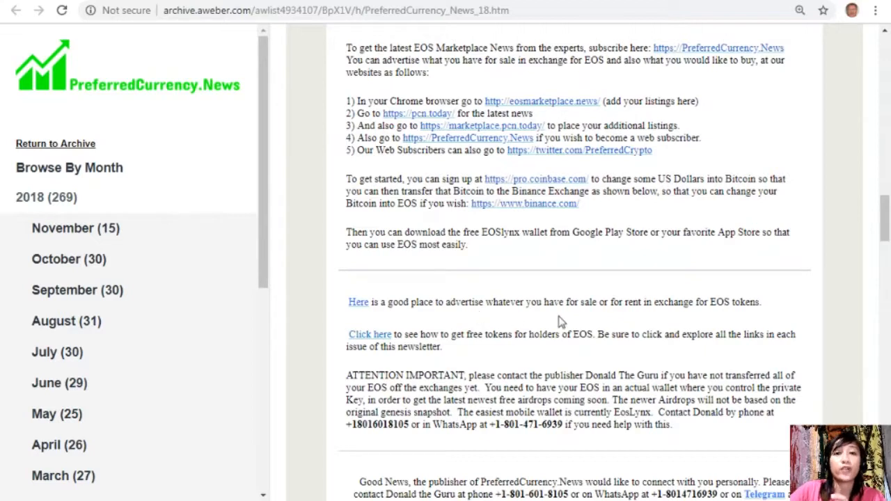
{"action": "mouse_move", "coordinate": [356, 359]}
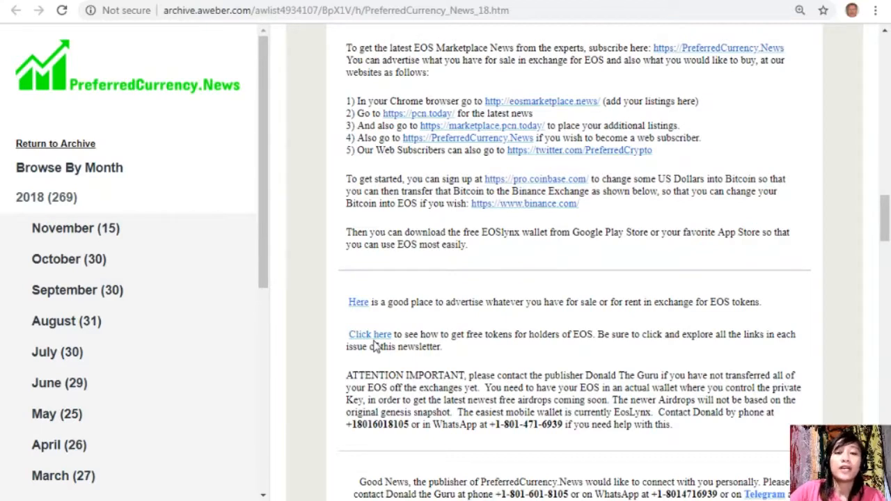
{"action": "mouse_move", "coordinate": [419, 262]}
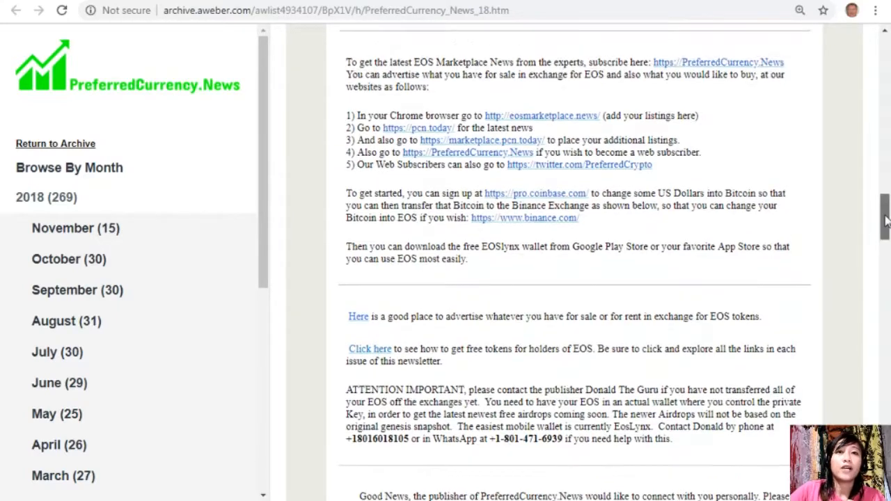
Scroll to Donald's Research List of ten coins and open its 18 November spreadsheet in Google Sheets
{"action": "scroll", "scroll_direction": "down", "scroll_amount": 3}
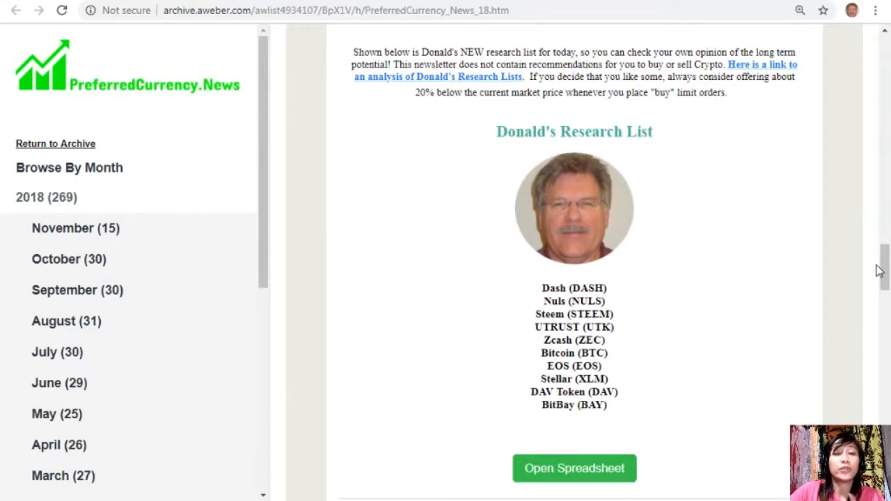
{"action": "mouse_move", "coordinate": [874, 269]}
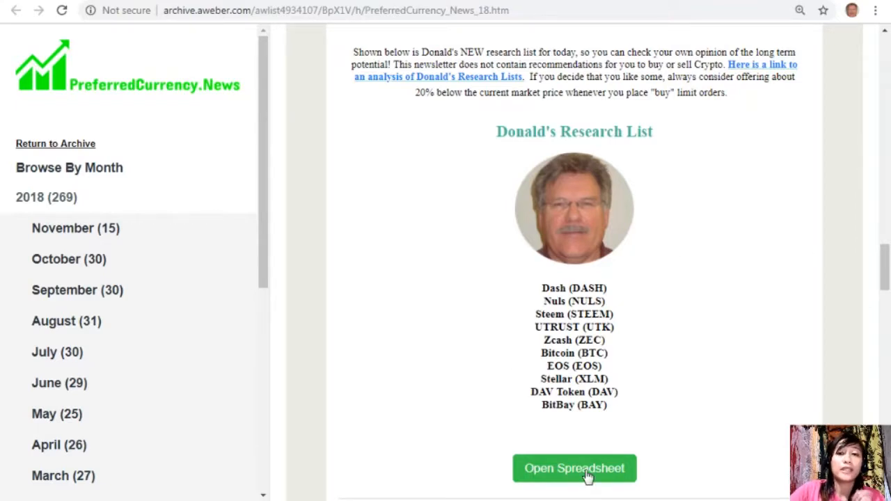
{"action": "mouse_move", "coordinate": [587, 476]}
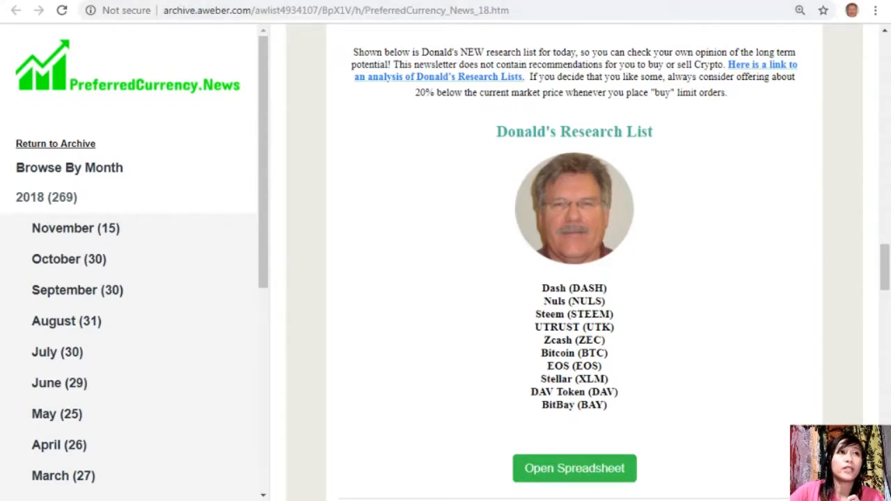
{"action": "left_click", "coordinate": [573, 467]}
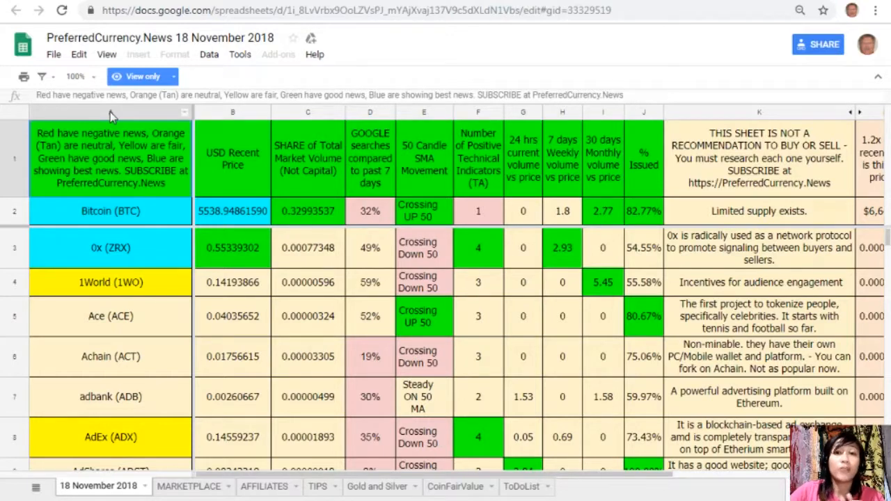
{"action": "left_click", "coordinate": [110, 111]}
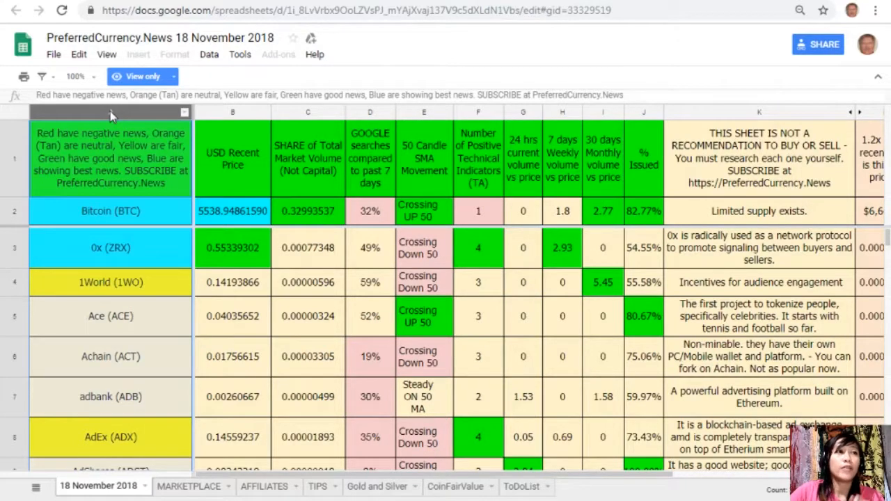
{"action": "mouse_move", "coordinate": [227, 128]}
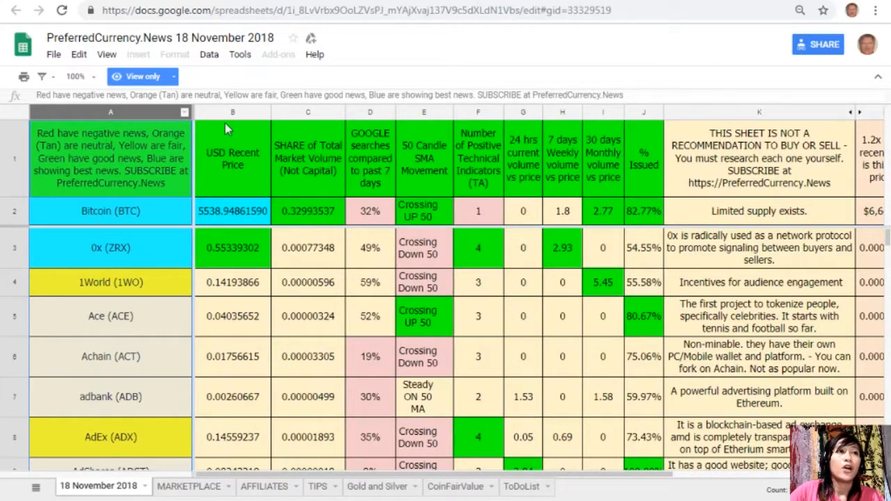
{"action": "left_click", "coordinate": [231, 111]}
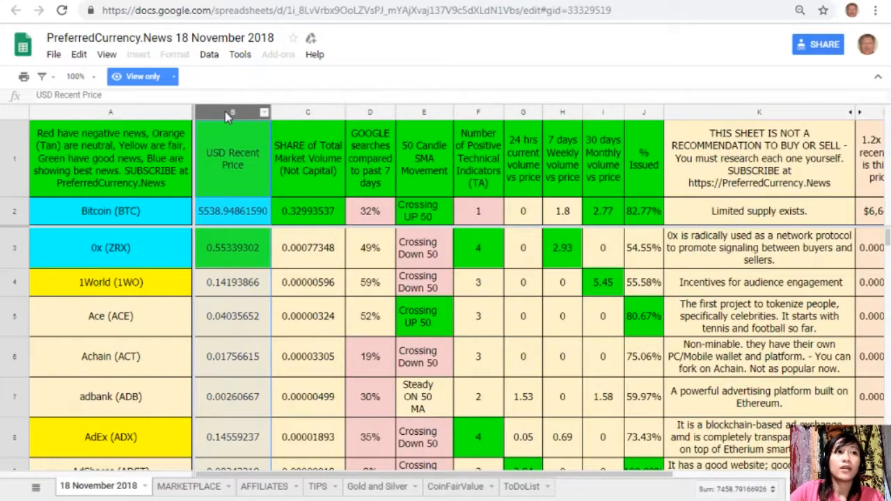
{"action": "mouse_move", "coordinate": [312, 111]}
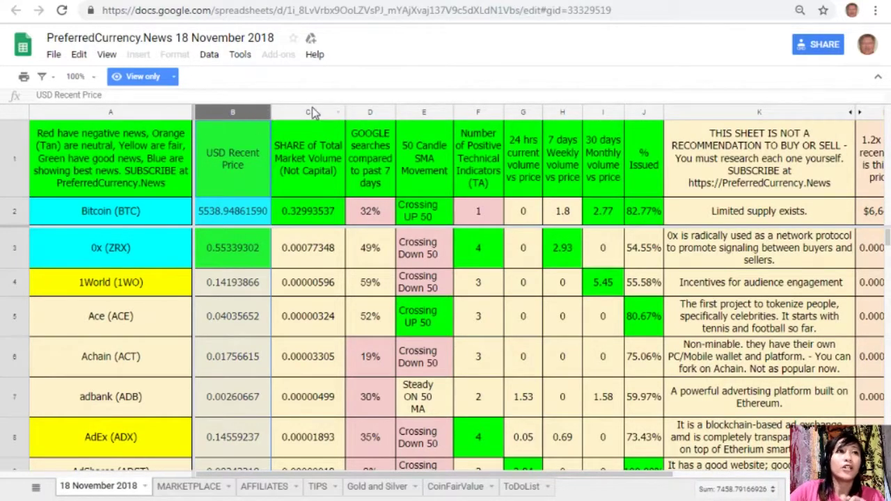
{"action": "left_click", "coordinate": [307, 111]}
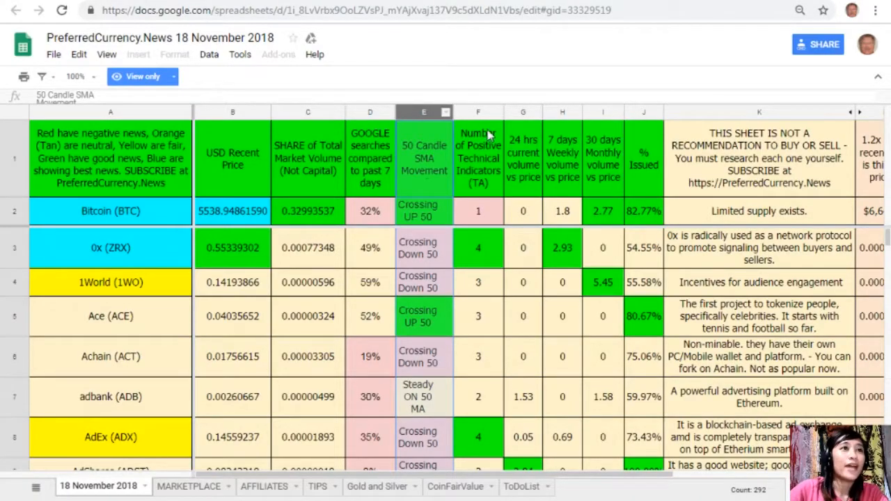
{"action": "left_click", "coordinate": [477, 112]}
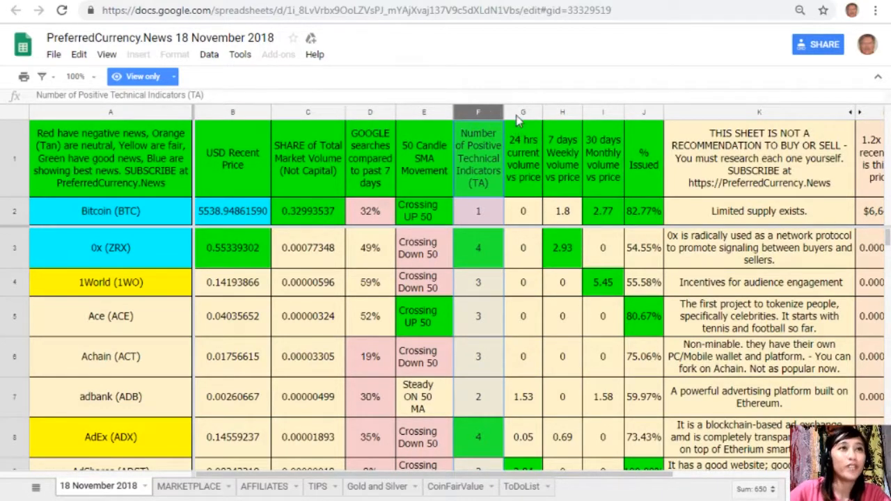
{"action": "left_click", "coordinate": [524, 111]}
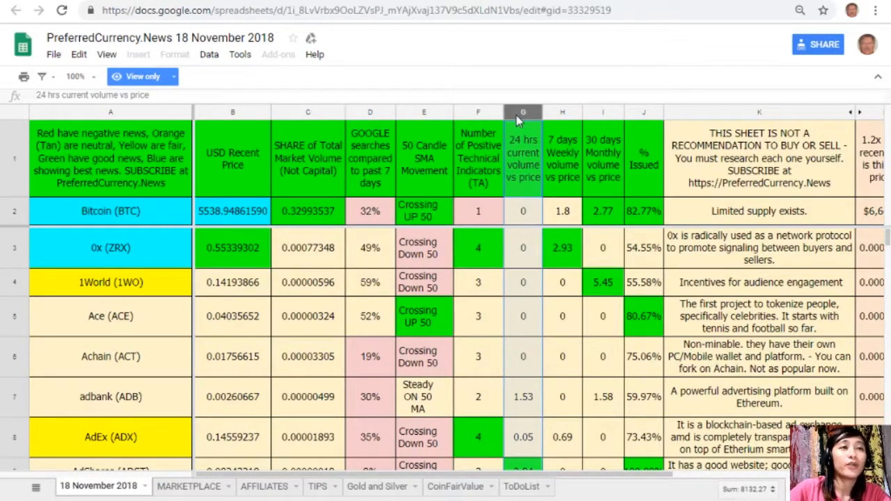
{"action": "mouse_move", "coordinate": [536, 111]}
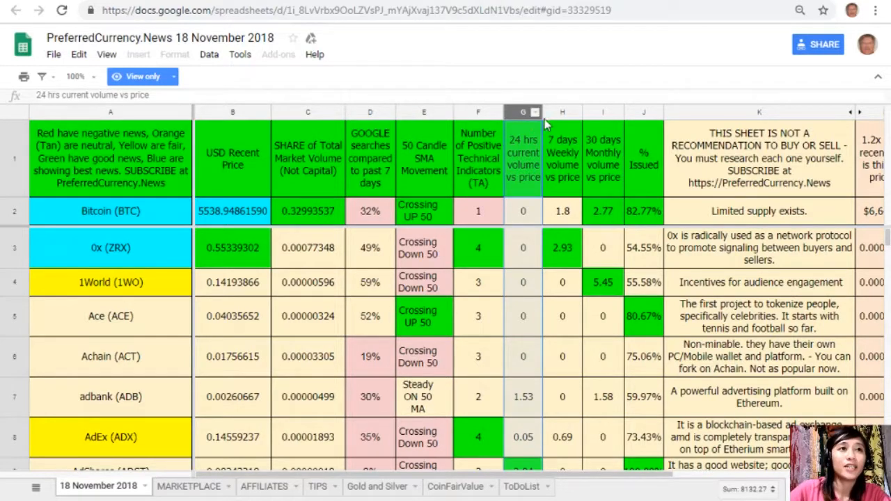
{"action": "left_click", "coordinate": [562, 111]}
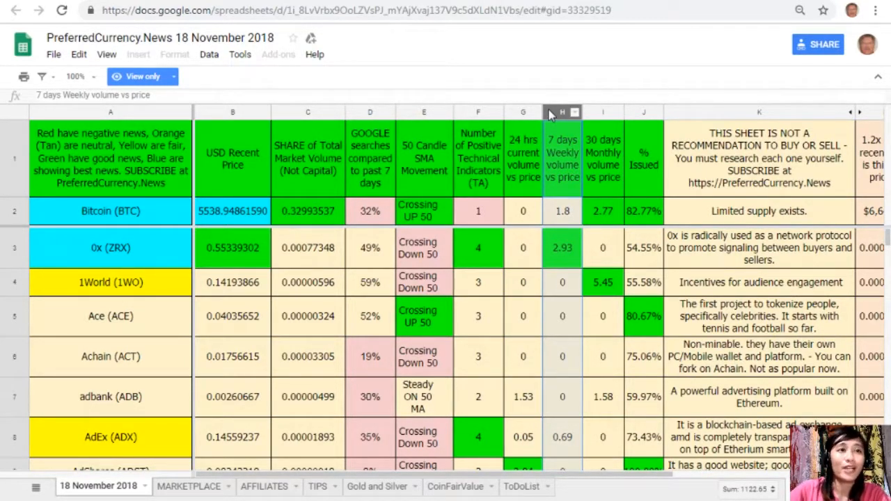
{"action": "left_click", "coordinate": [601, 112]}
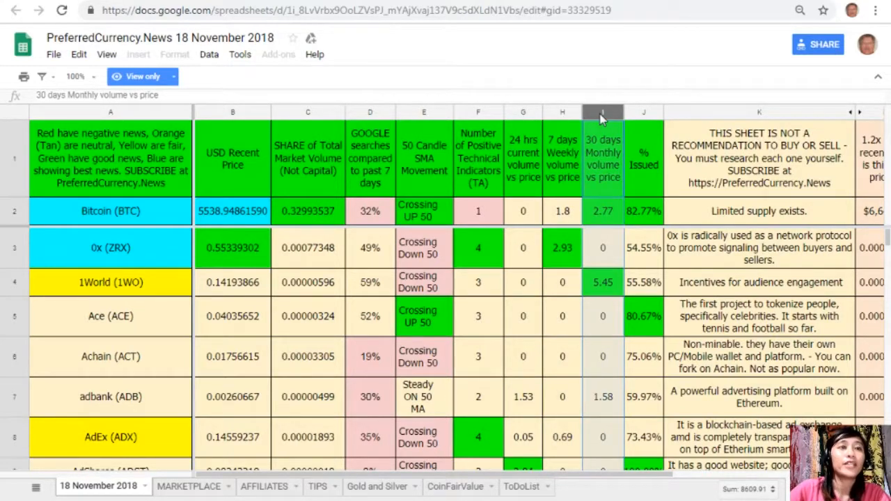
{"action": "mouse_move", "coordinate": [626, 129]}
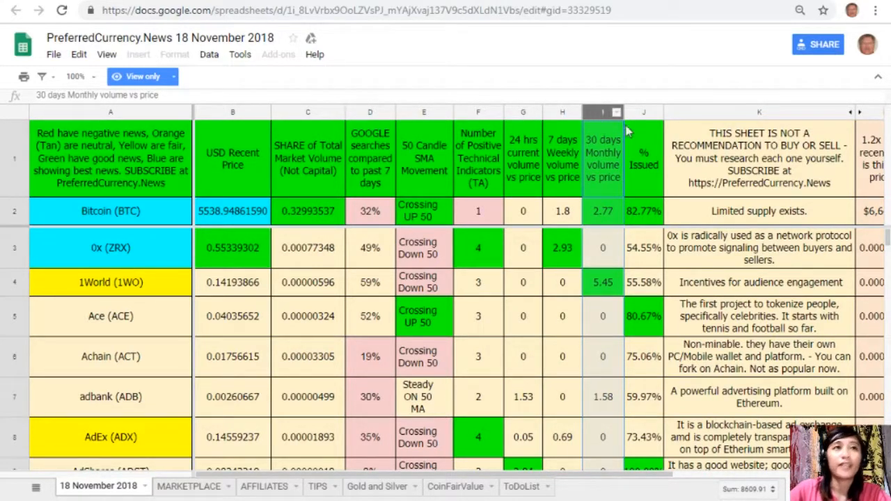
{"action": "left_click", "coordinate": [643, 112]}
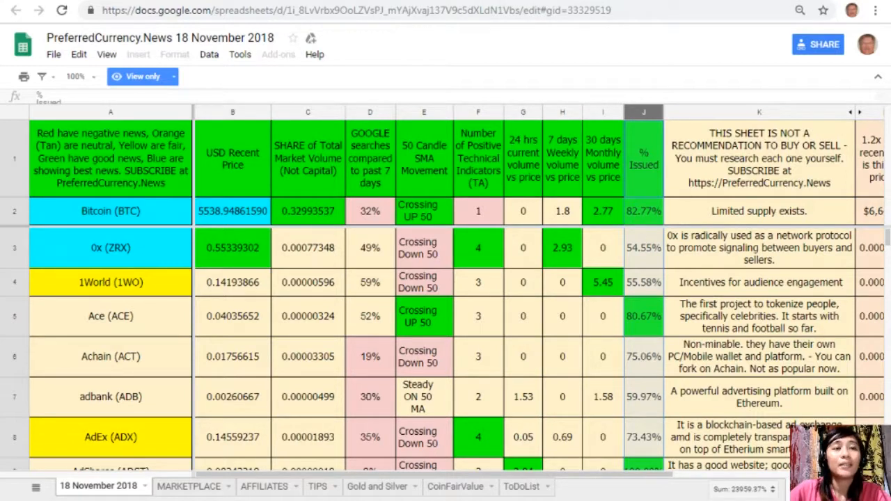
{"action": "mouse_move", "coordinate": [61, 77]}
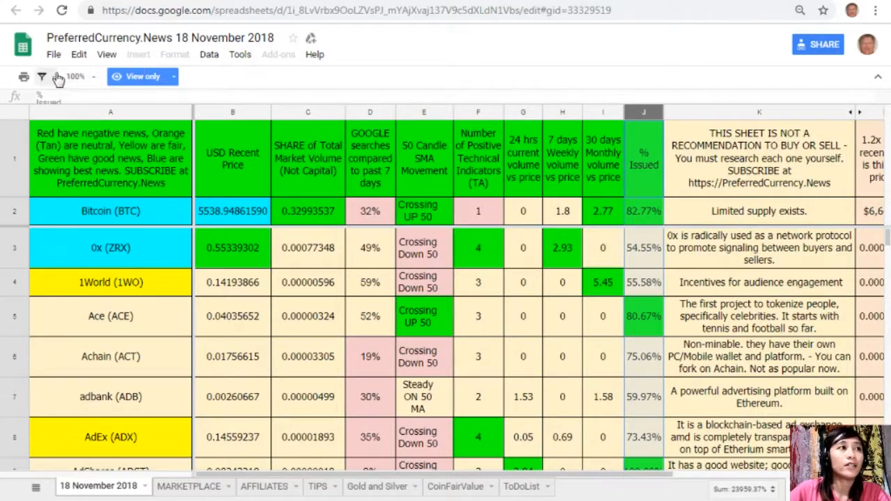
Bring up the Copy document dialog via File > Make a copy for the research spreadsheet
{"action": "left_click", "coordinate": [53, 54]}
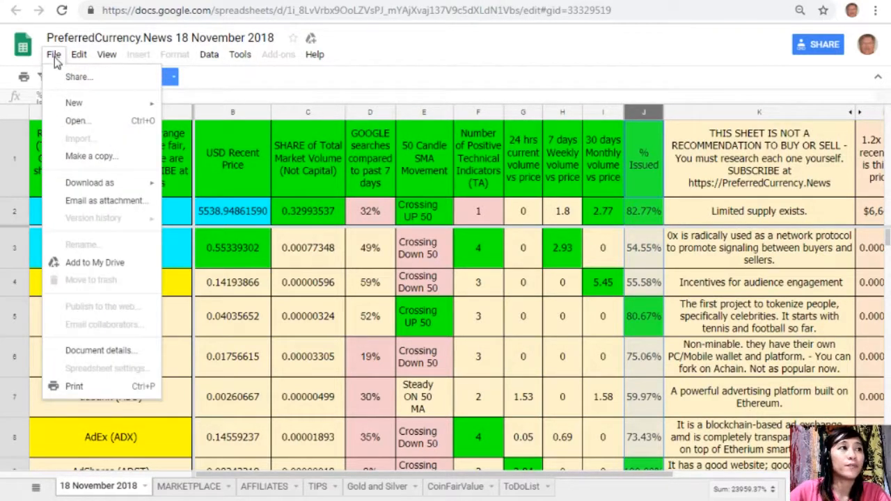
{"action": "left_click", "coordinate": [92, 156]}
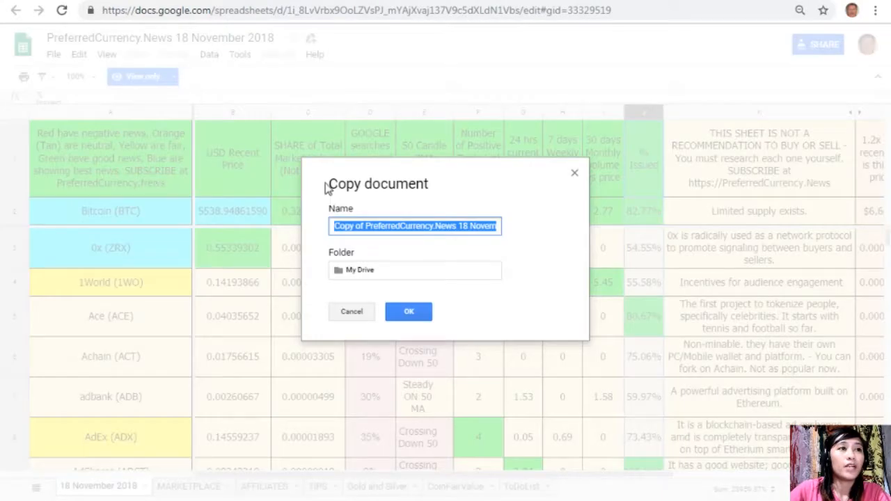
{"action": "mouse_move", "coordinate": [567, 270]}
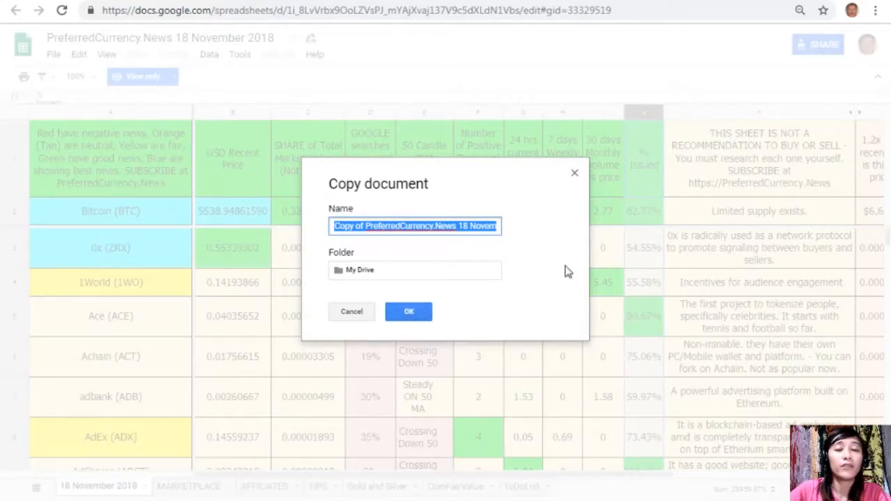
{"action": "mouse_move", "coordinate": [573, 180]}
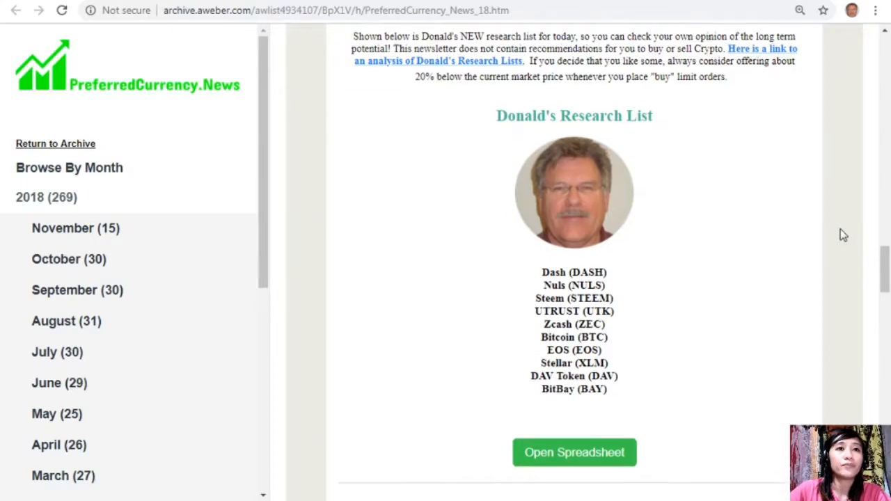
Scroll past the volume, weekly trade-volume and Google search lists to the Become an Affiliate section
{"action": "scroll", "scroll_direction": "down", "scroll_amount": 3}
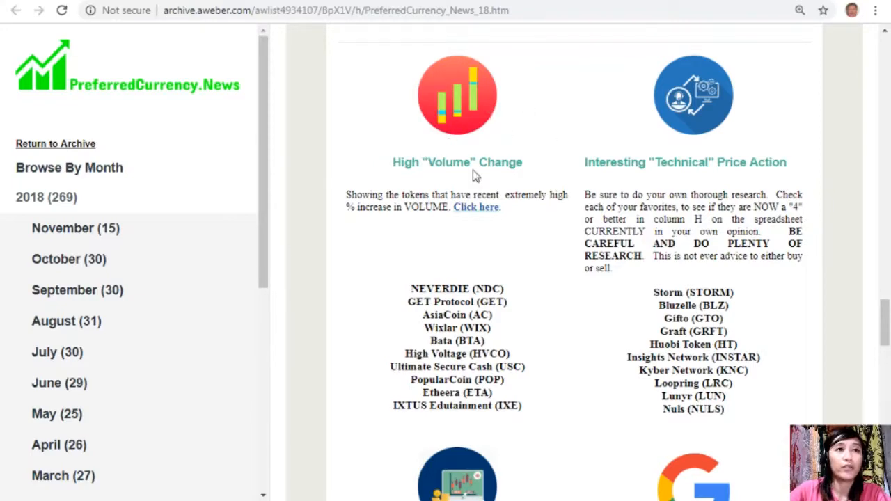
{"action": "mouse_move", "coordinate": [685, 188]}
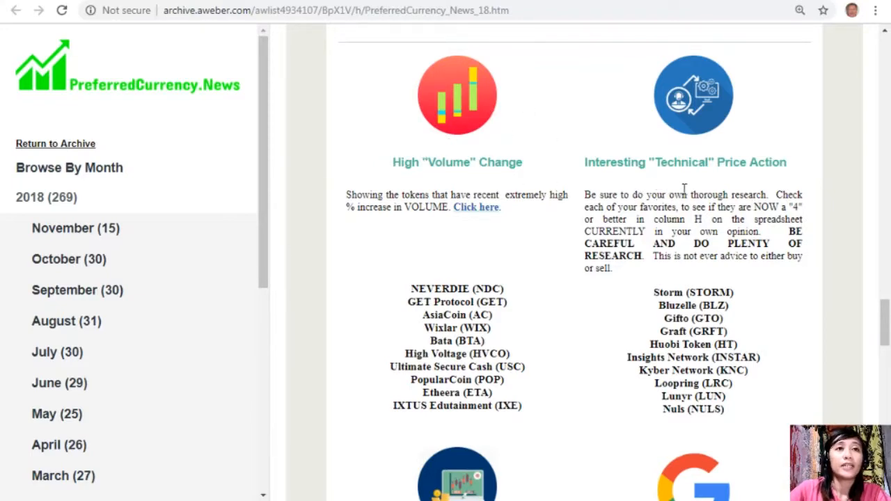
{"action": "scroll", "scroll_direction": "down", "scroll_amount": 3}
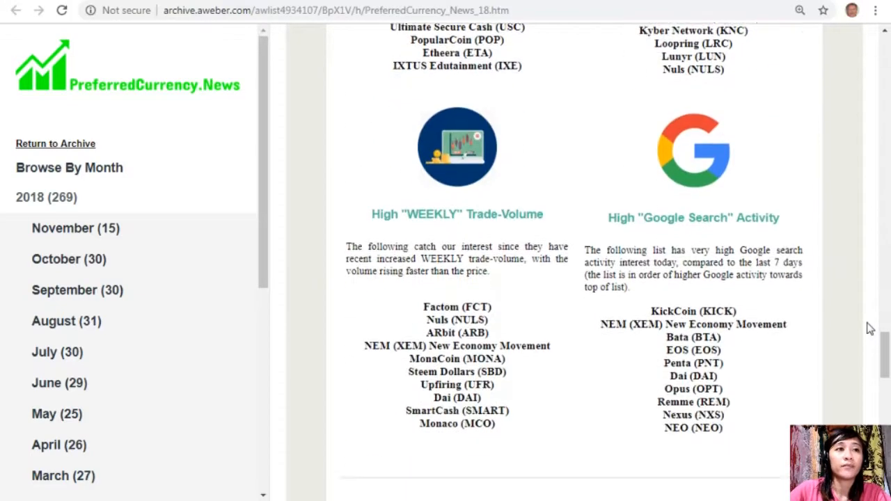
{"action": "scroll", "scroll_direction": "down", "scroll_amount": 3}
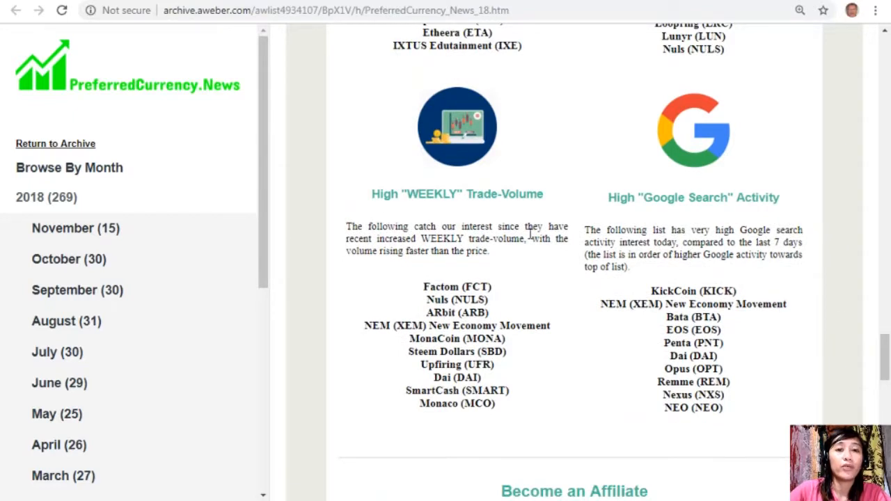
{"action": "mouse_move", "coordinate": [671, 226]}
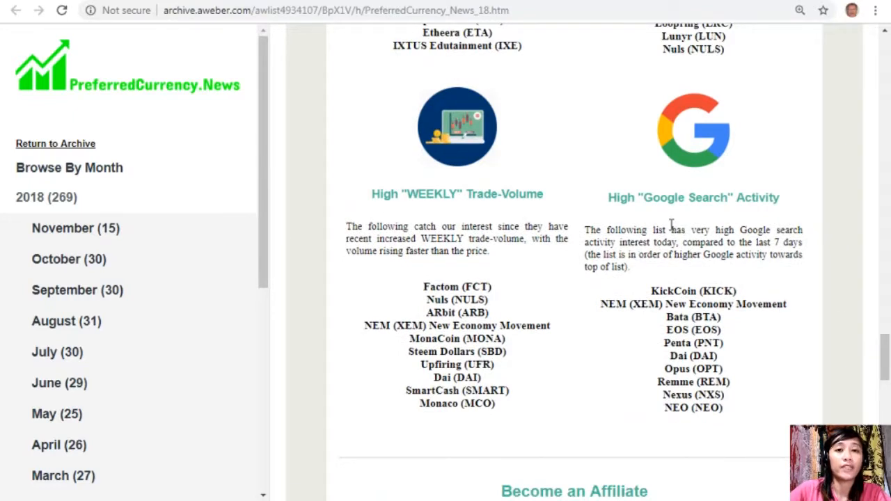
{"action": "scroll", "scroll_direction": "down", "scroll_amount": 3}
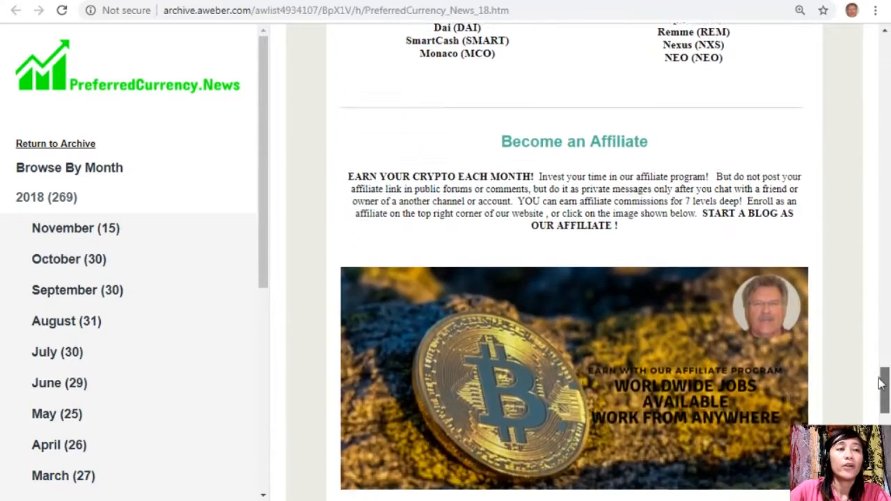
{"action": "scroll", "scroll_direction": "down", "scroll_amount": 3}
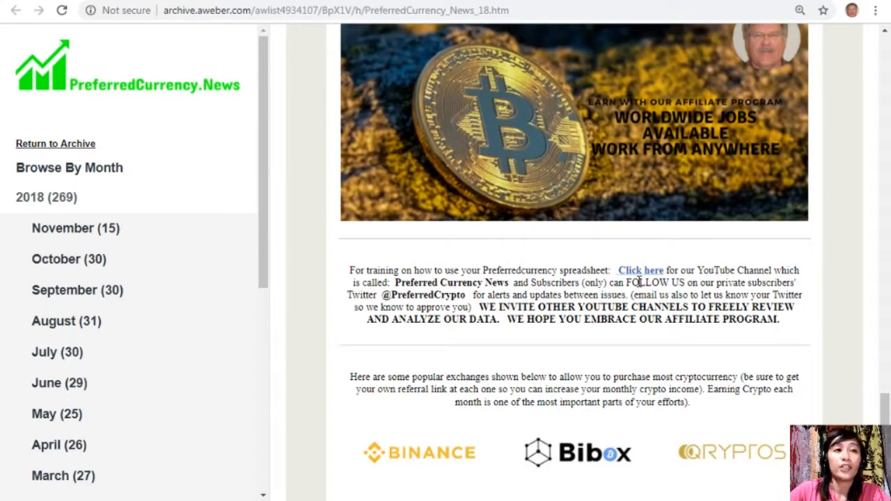
{"action": "mouse_move", "coordinate": [642, 295]}
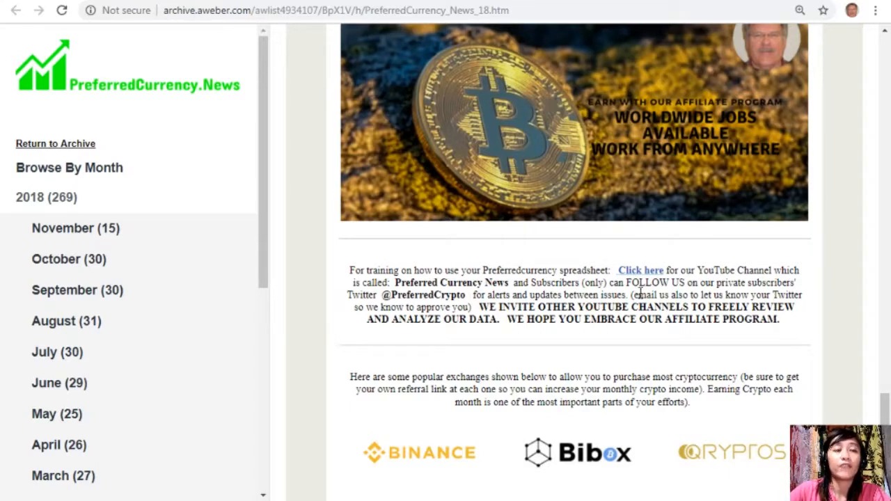
{"action": "mouse_move", "coordinate": [696, 307]}
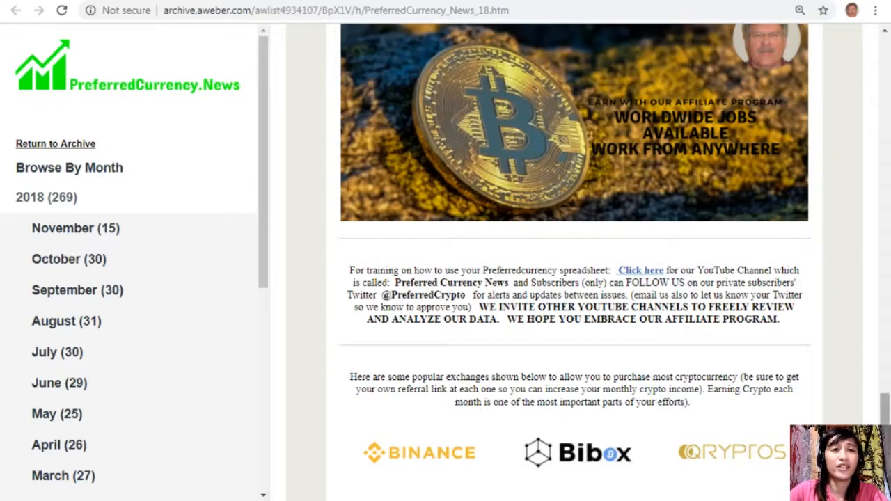
Scroll down to the recommended exchange logos and free online marketplace notice
{"action": "scroll", "scroll_direction": "down", "scroll_amount": 3}
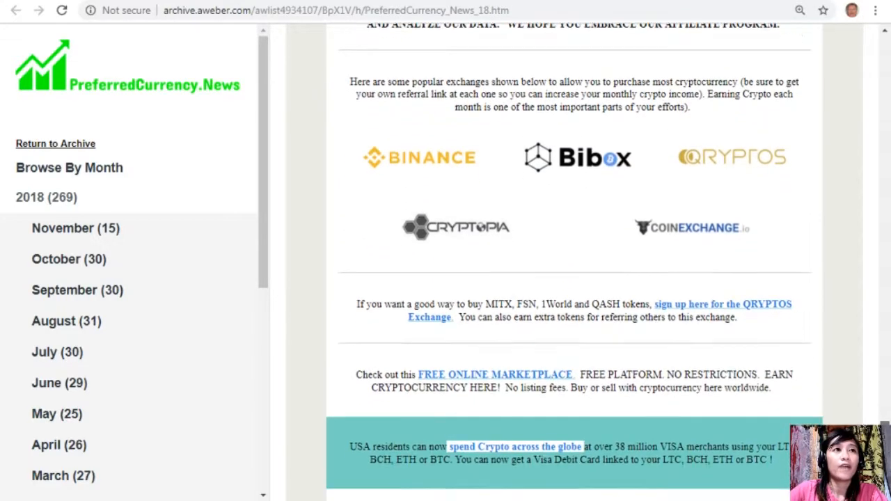
{"action": "mouse_move", "coordinate": [500, 212]}
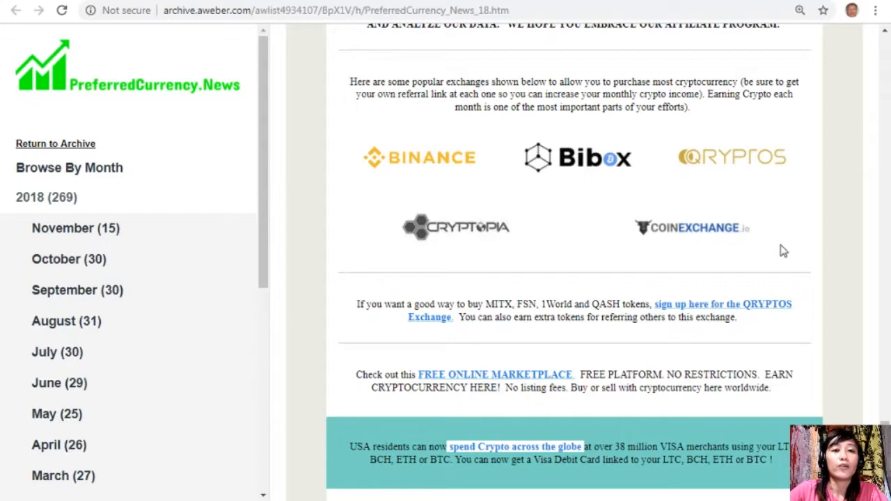
{"action": "mouse_move", "coordinate": [771, 277]}
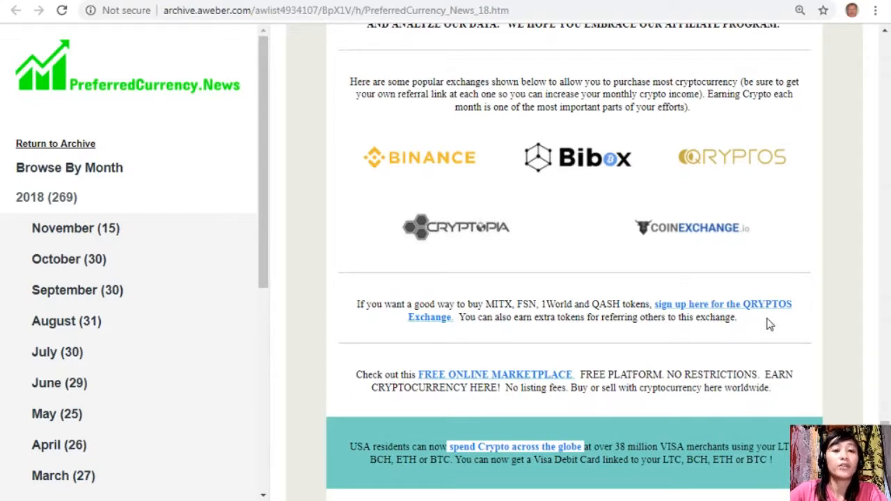
{"action": "mouse_move", "coordinate": [409, 412]}
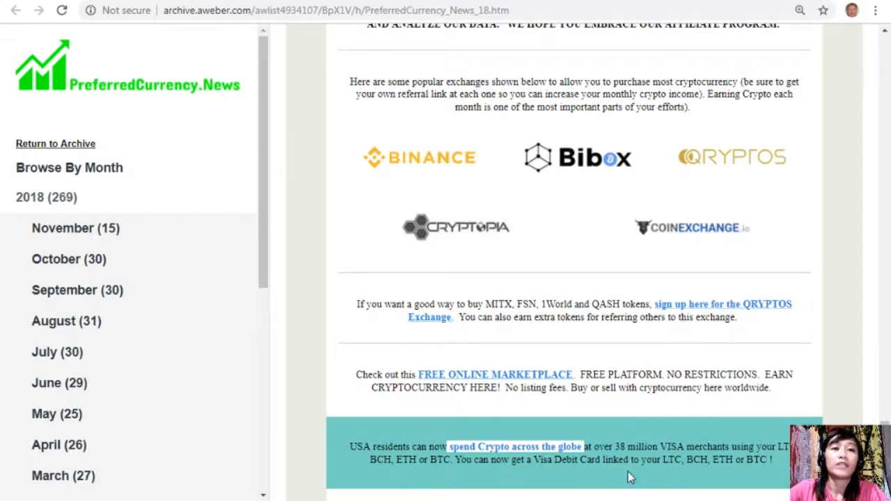
{"action": "mouse_move", "coordinate": [641, 476]}
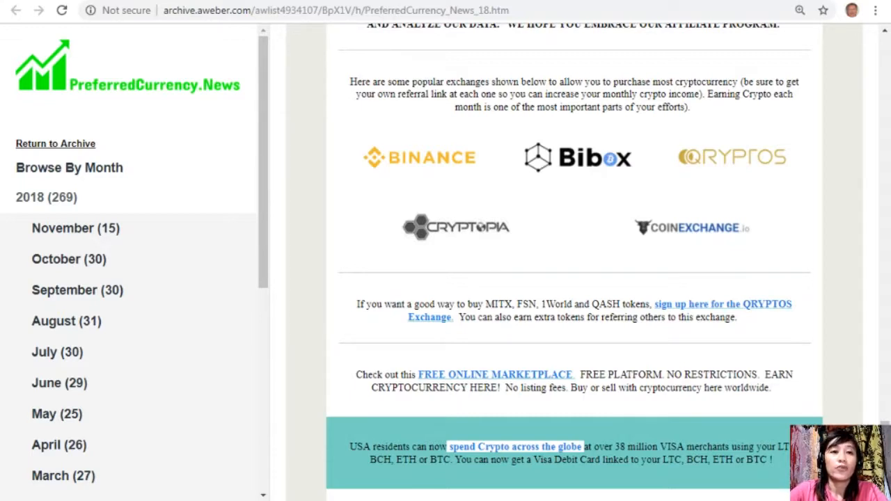
Scroll to the newsletter's closing tips, disclaimer and AWeber footer
{"action": "scroll", "scroll_direction": "down", "scroll_amount": 3}
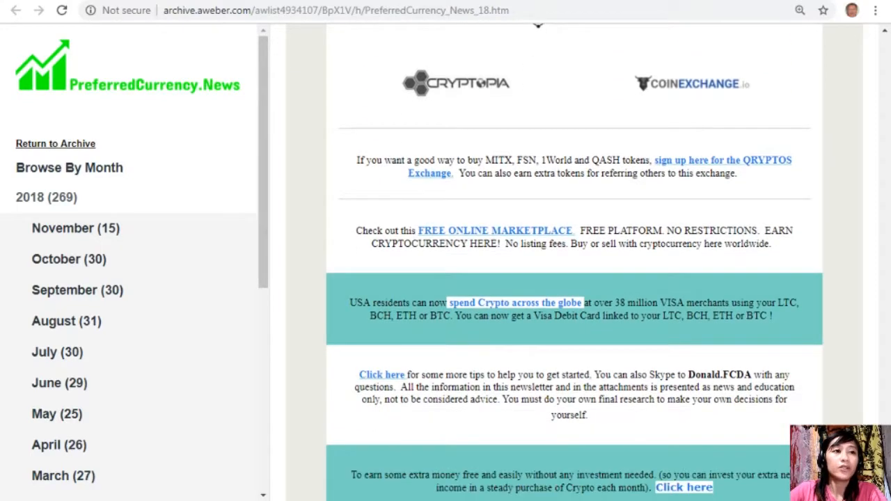
{"action": "scroll", "scroll_direction": "down", "scroll_amount": 3}
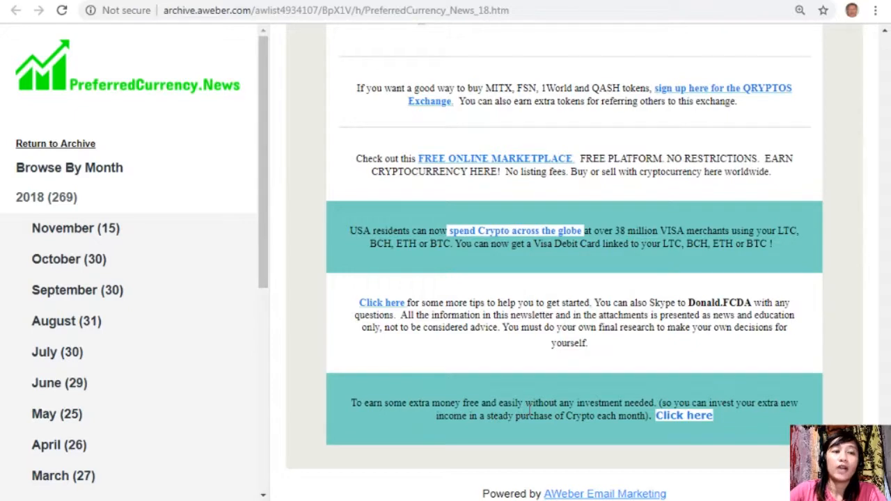
{"action": "mouse_move", "coordinate": [640, 449]}
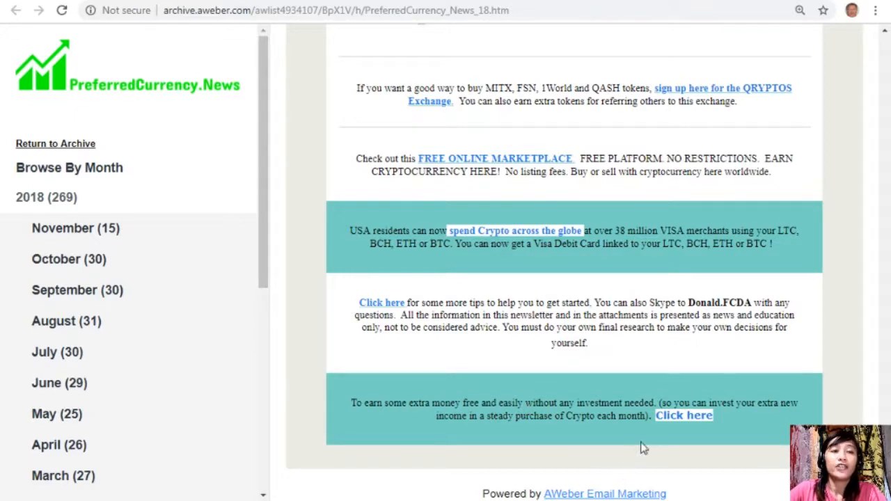
{"action": "mouse_move", "coordinate": [749, 423]}
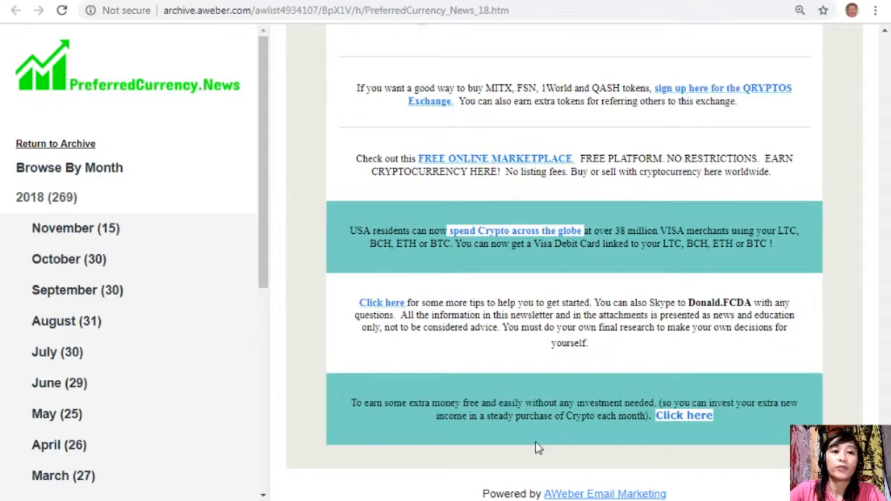
{"action": "mouse_move", "coordinate": [374, 342]}
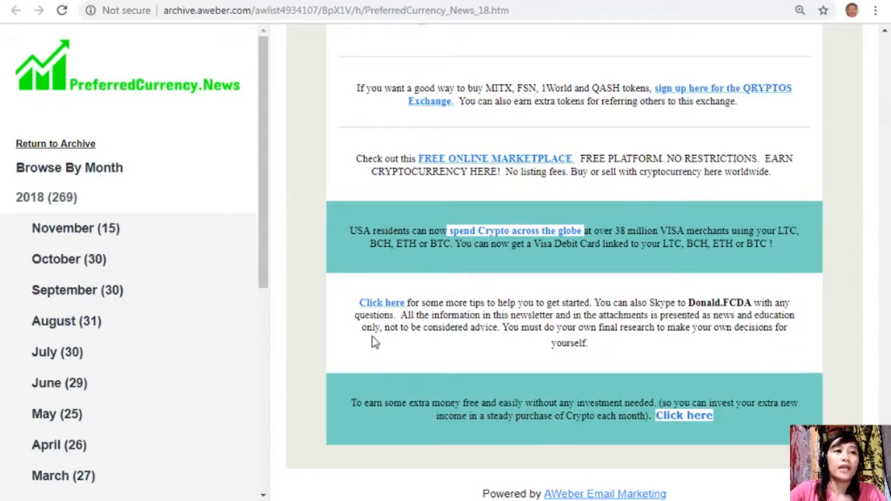
{"action": "mouse_move", "coordinate": [533, 321]}
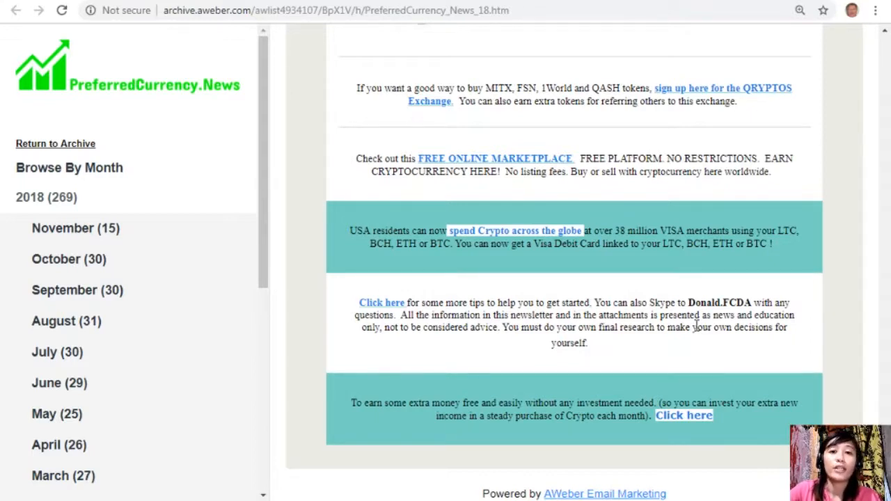
{"action": "mouse_move", "coordinate": [223, 9]}
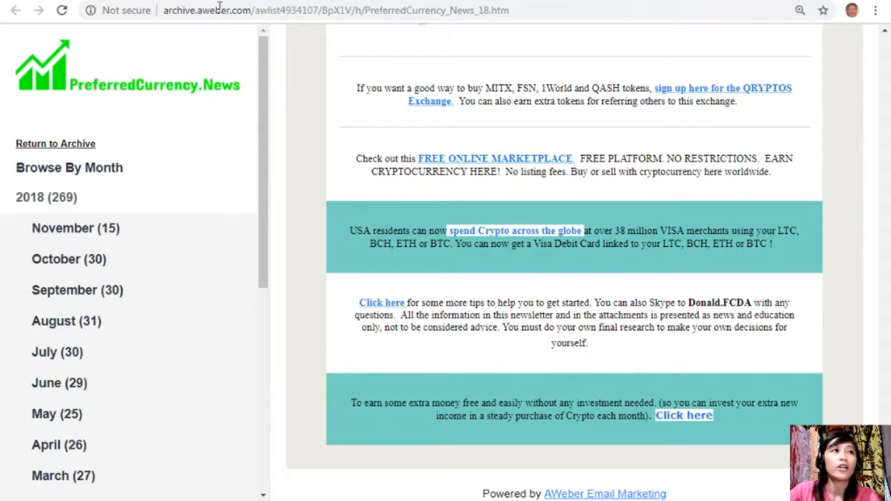